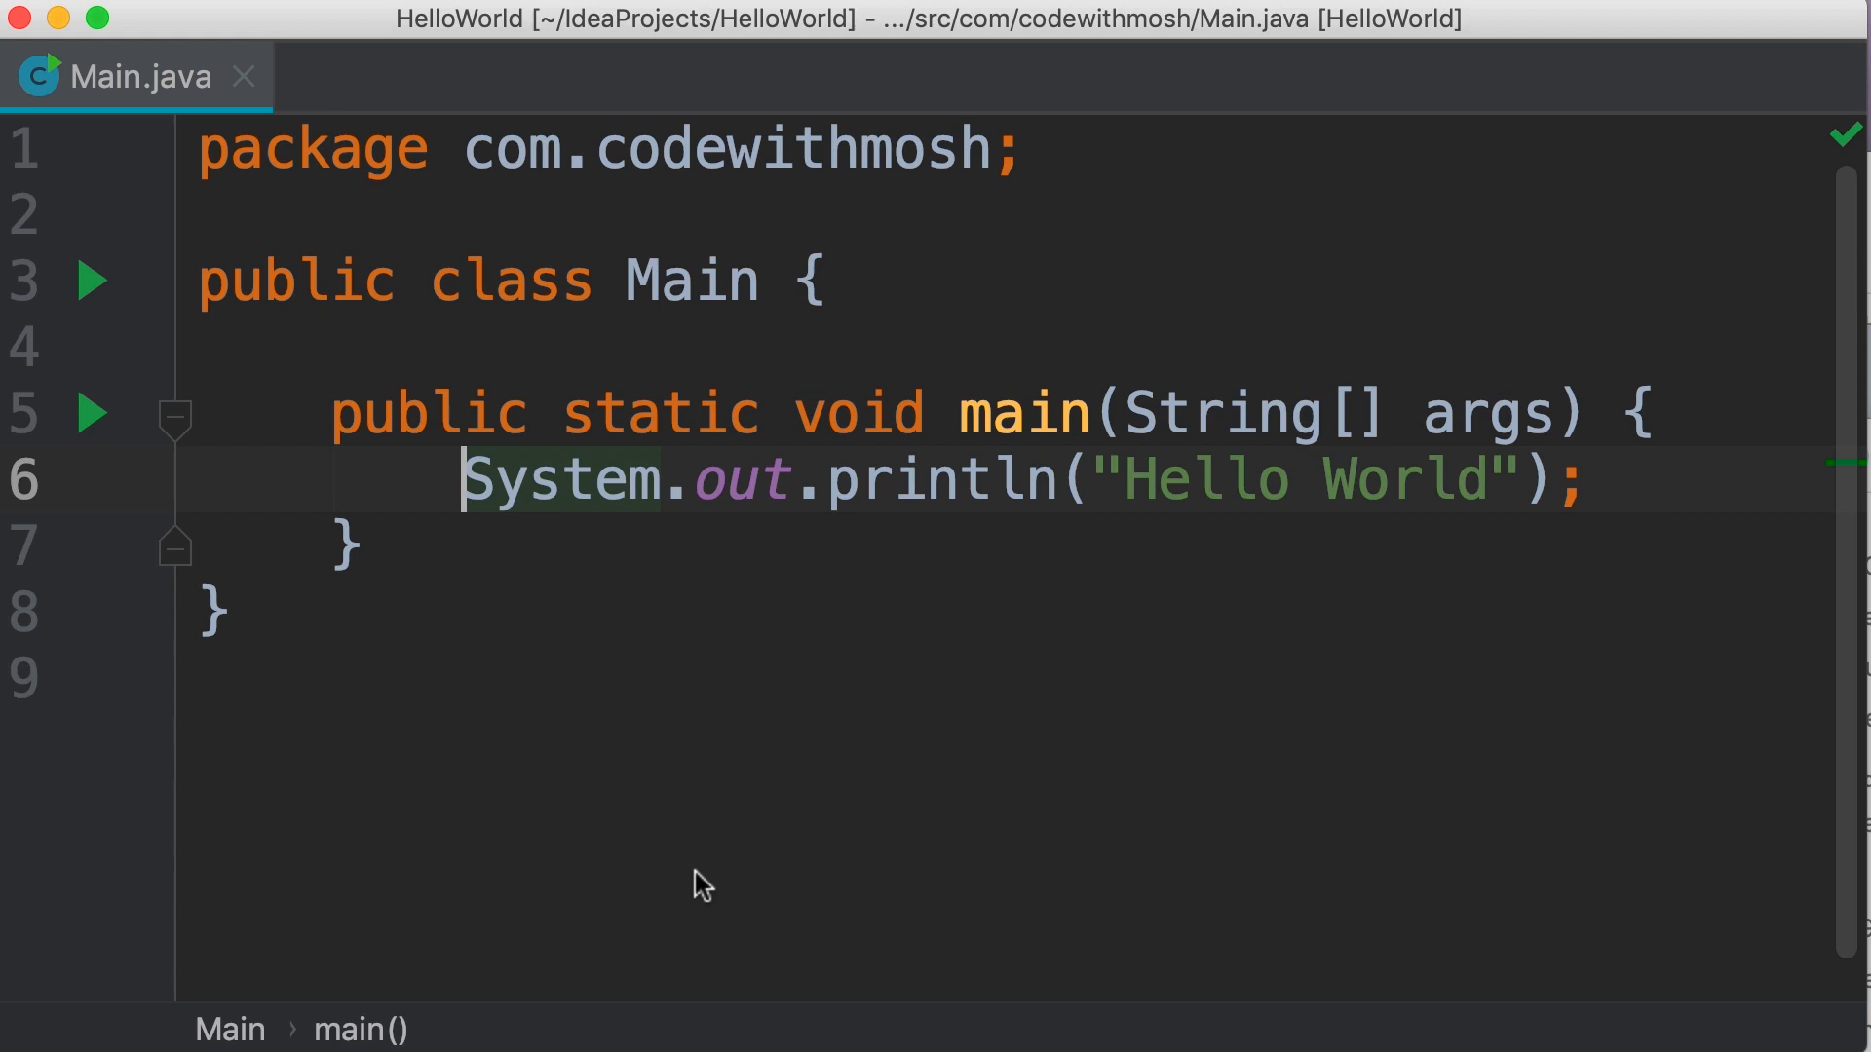
Step: Declare int age = 30; on a new line above the Hello World print statement
key("Enter")
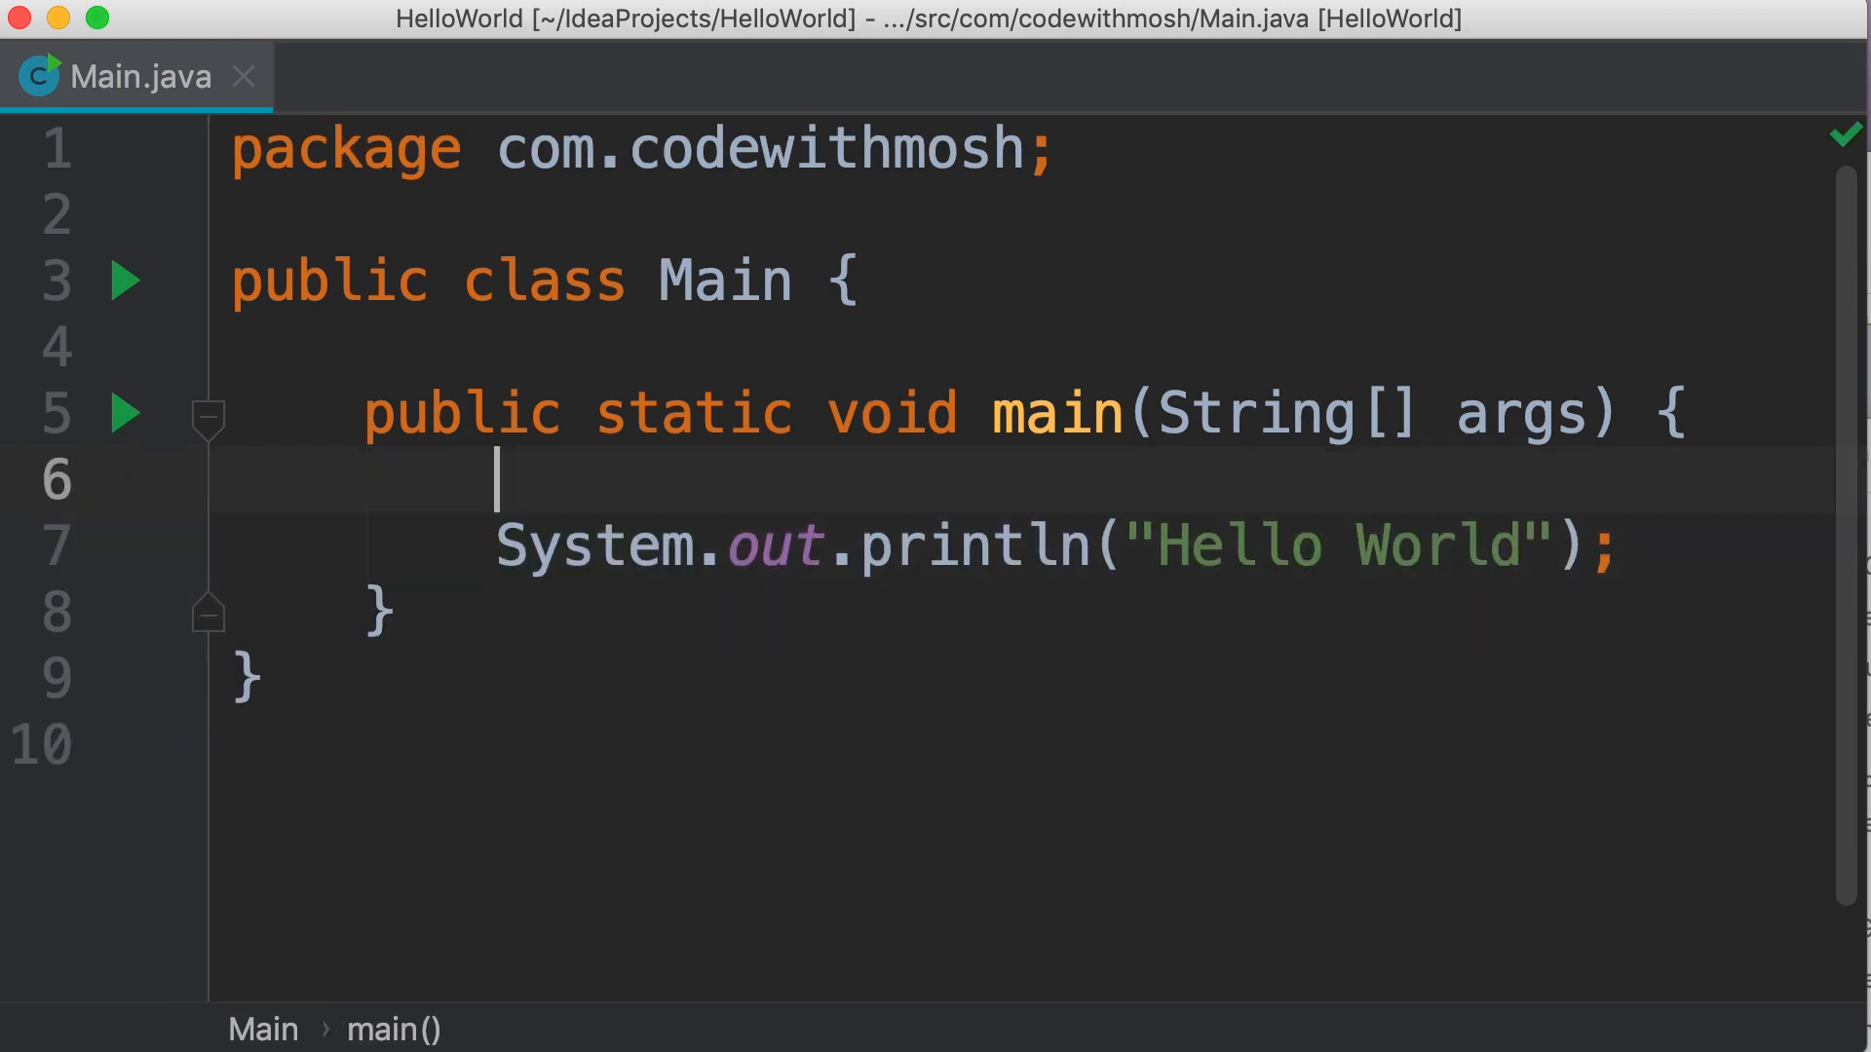
type("int age =")
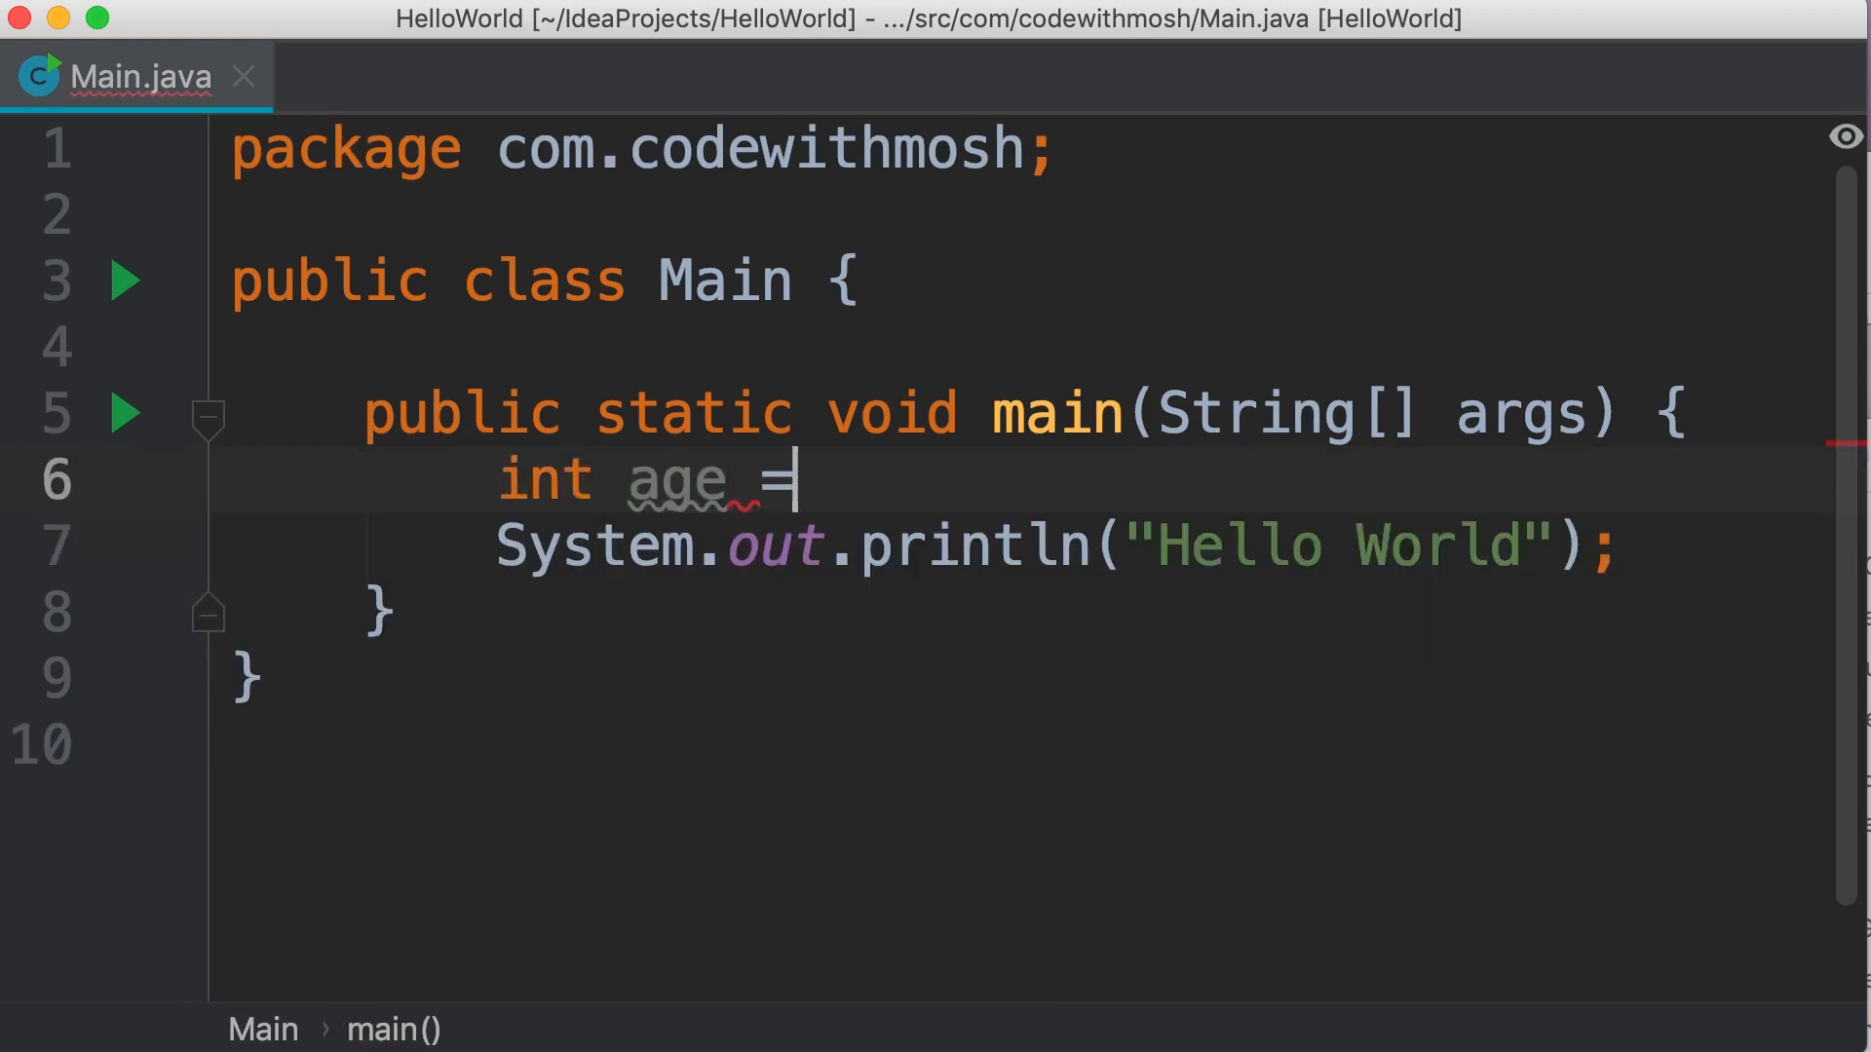
type("30;")
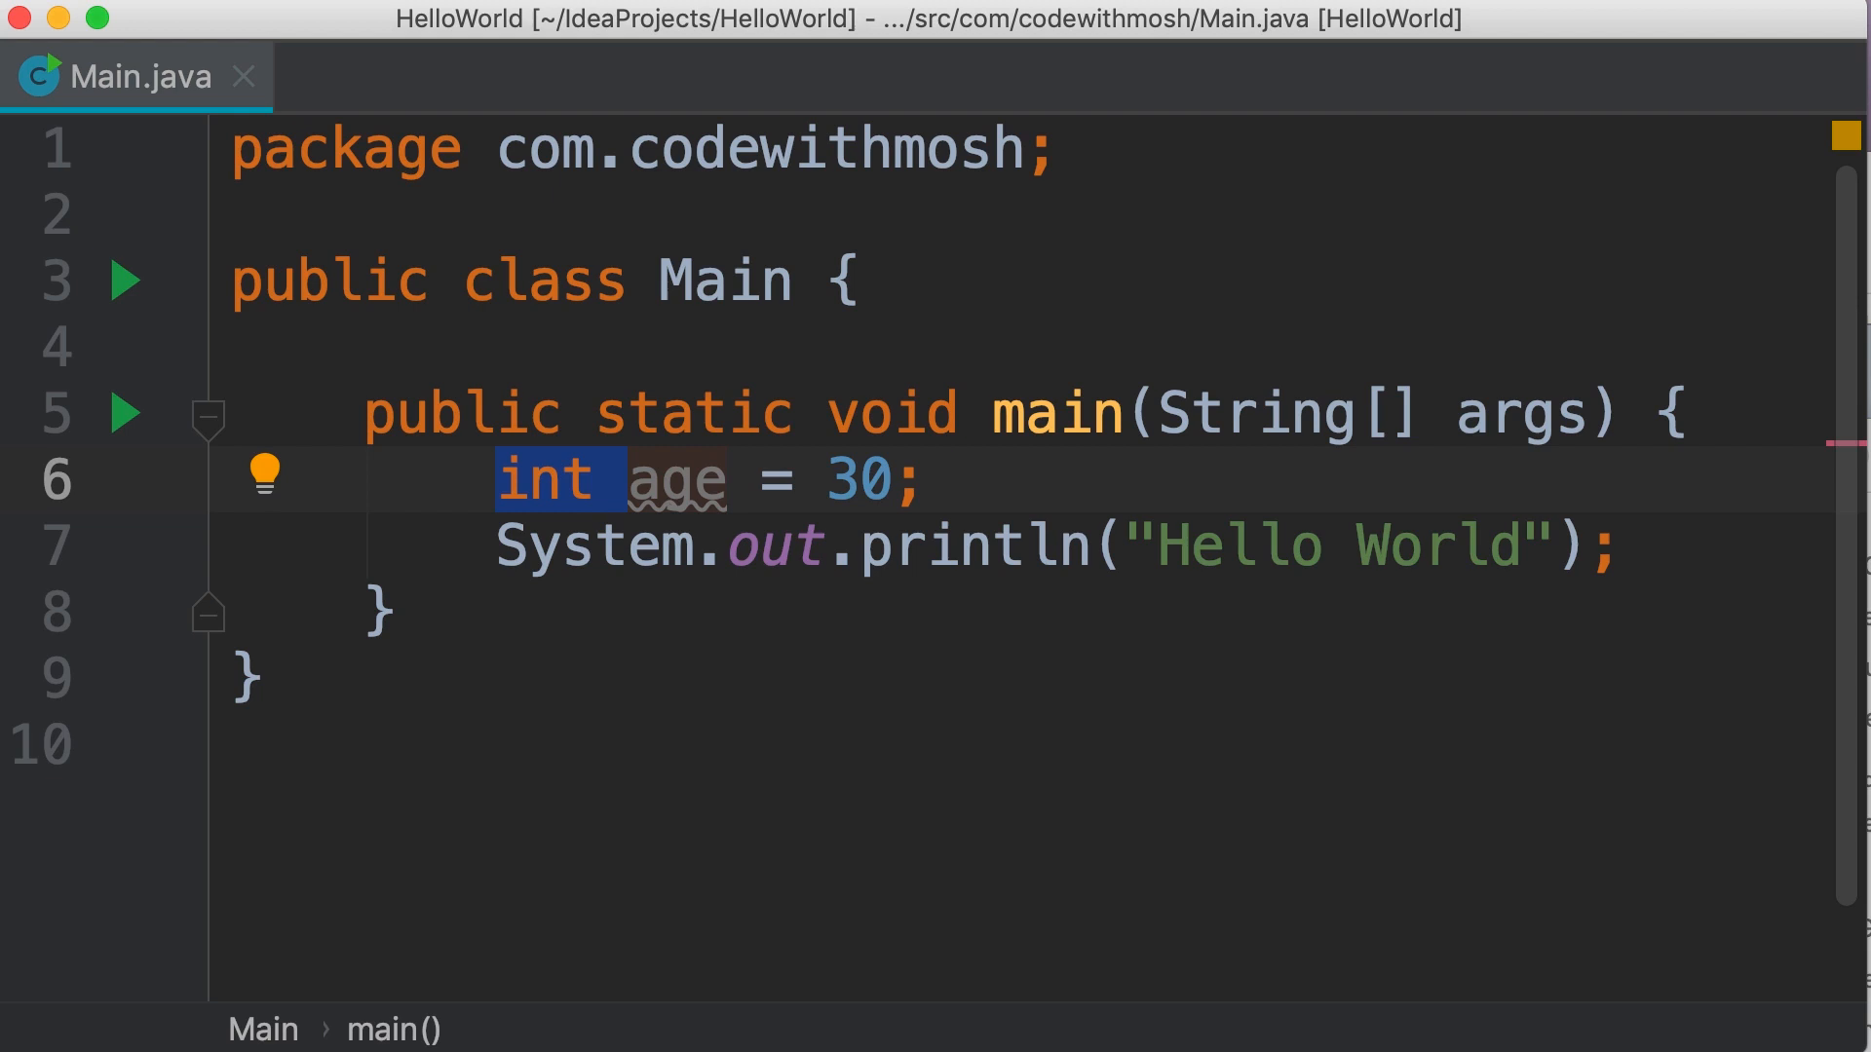
left_click(630, 480)
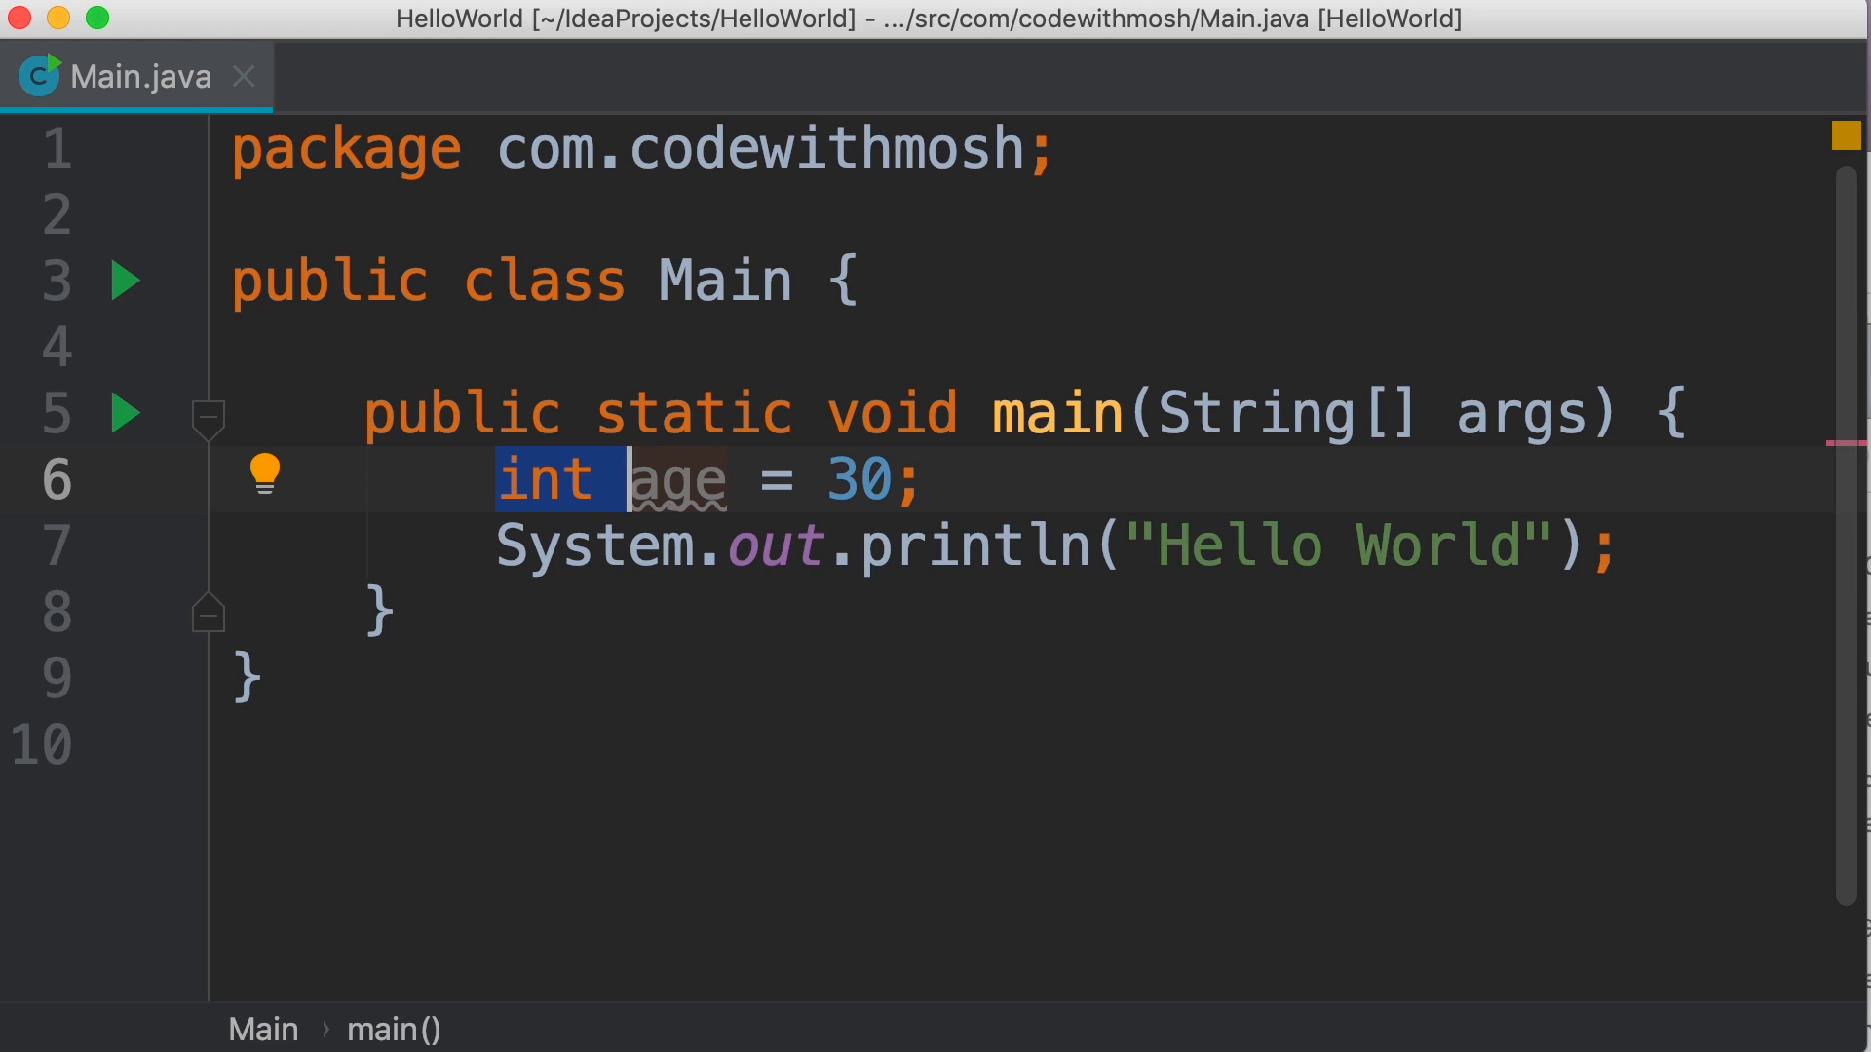
double_click(686, 479)
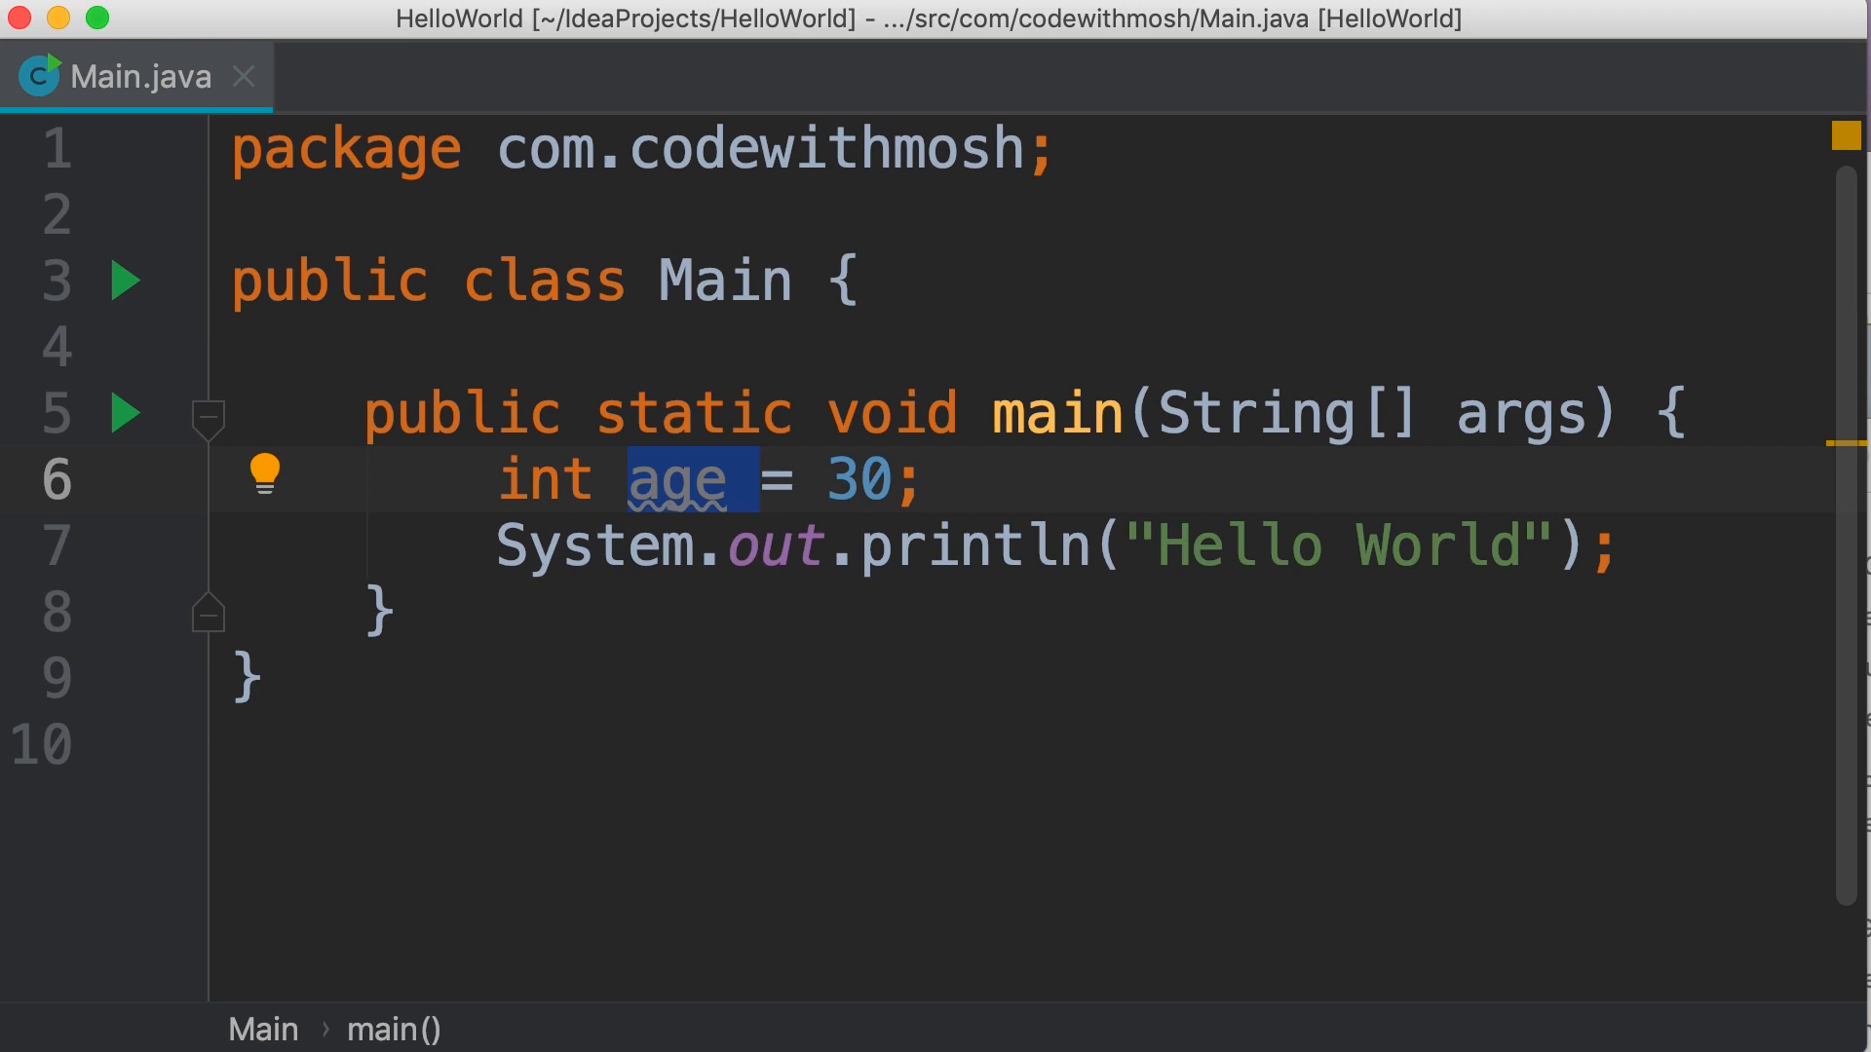
left_click(782, 479)
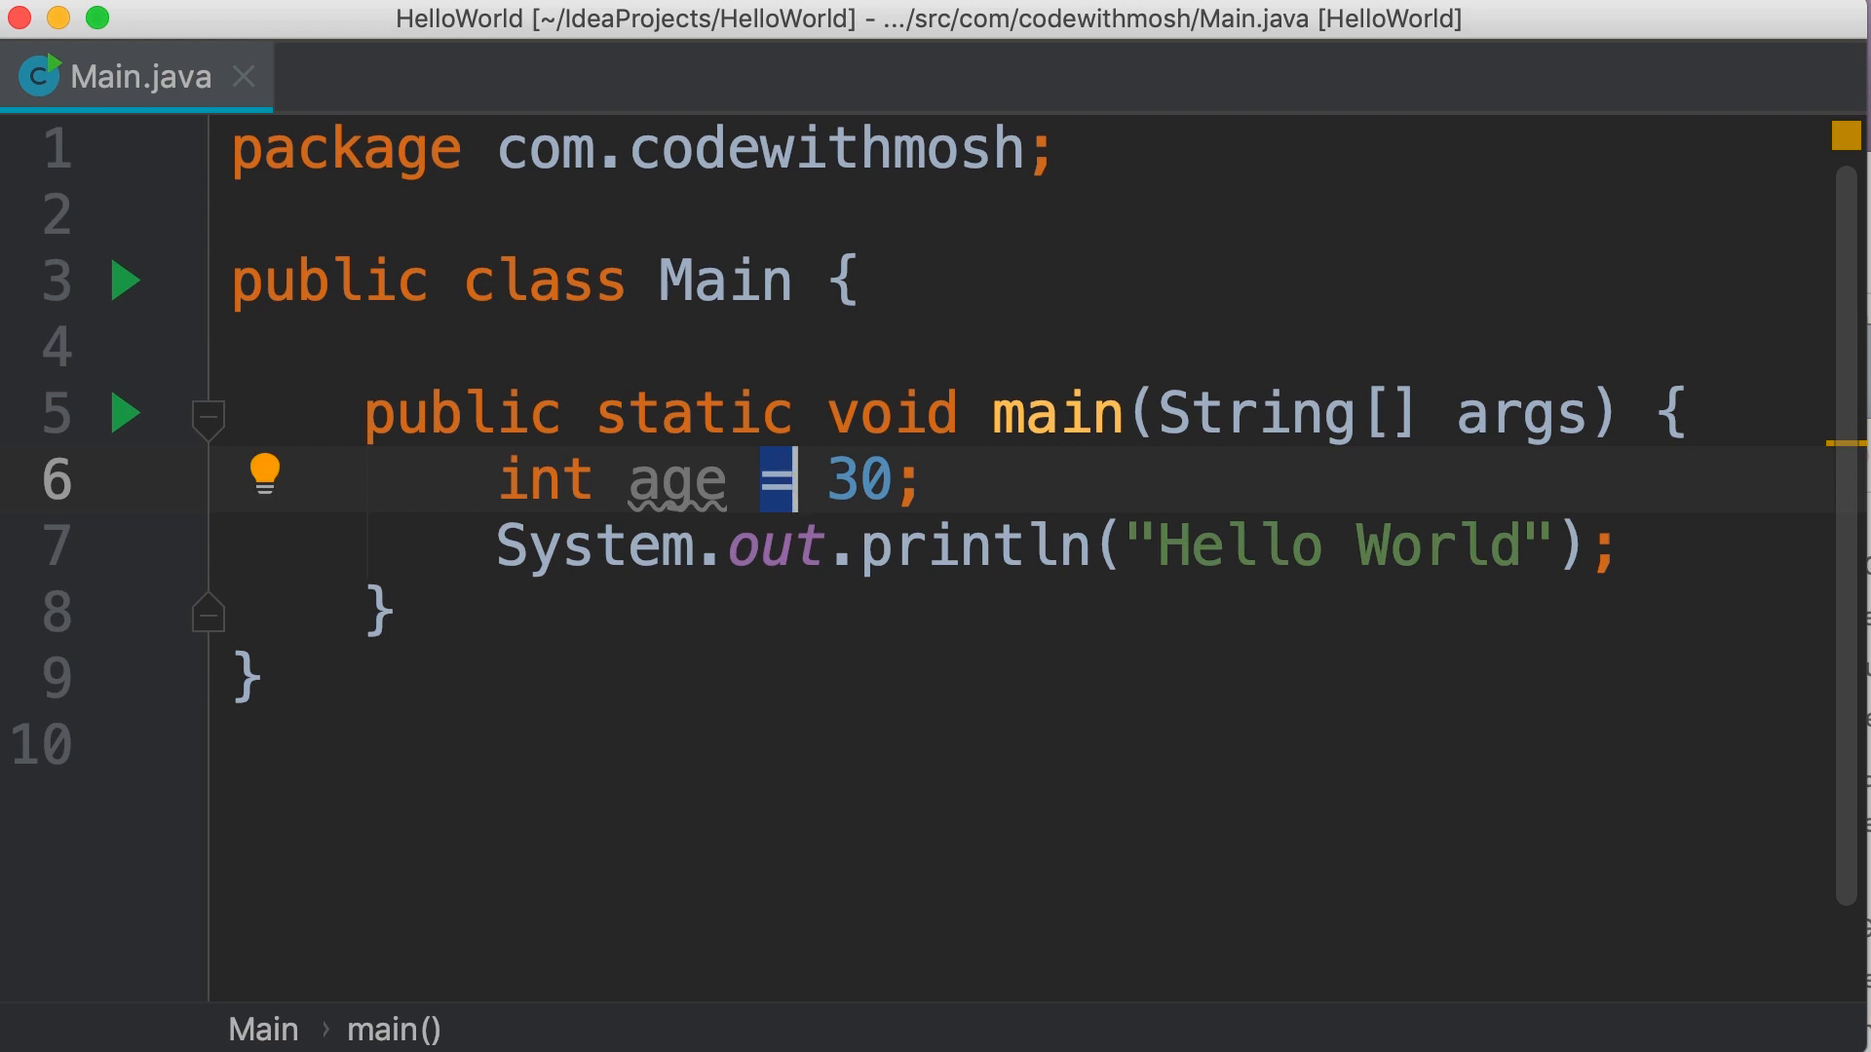
double_click(858, 479)
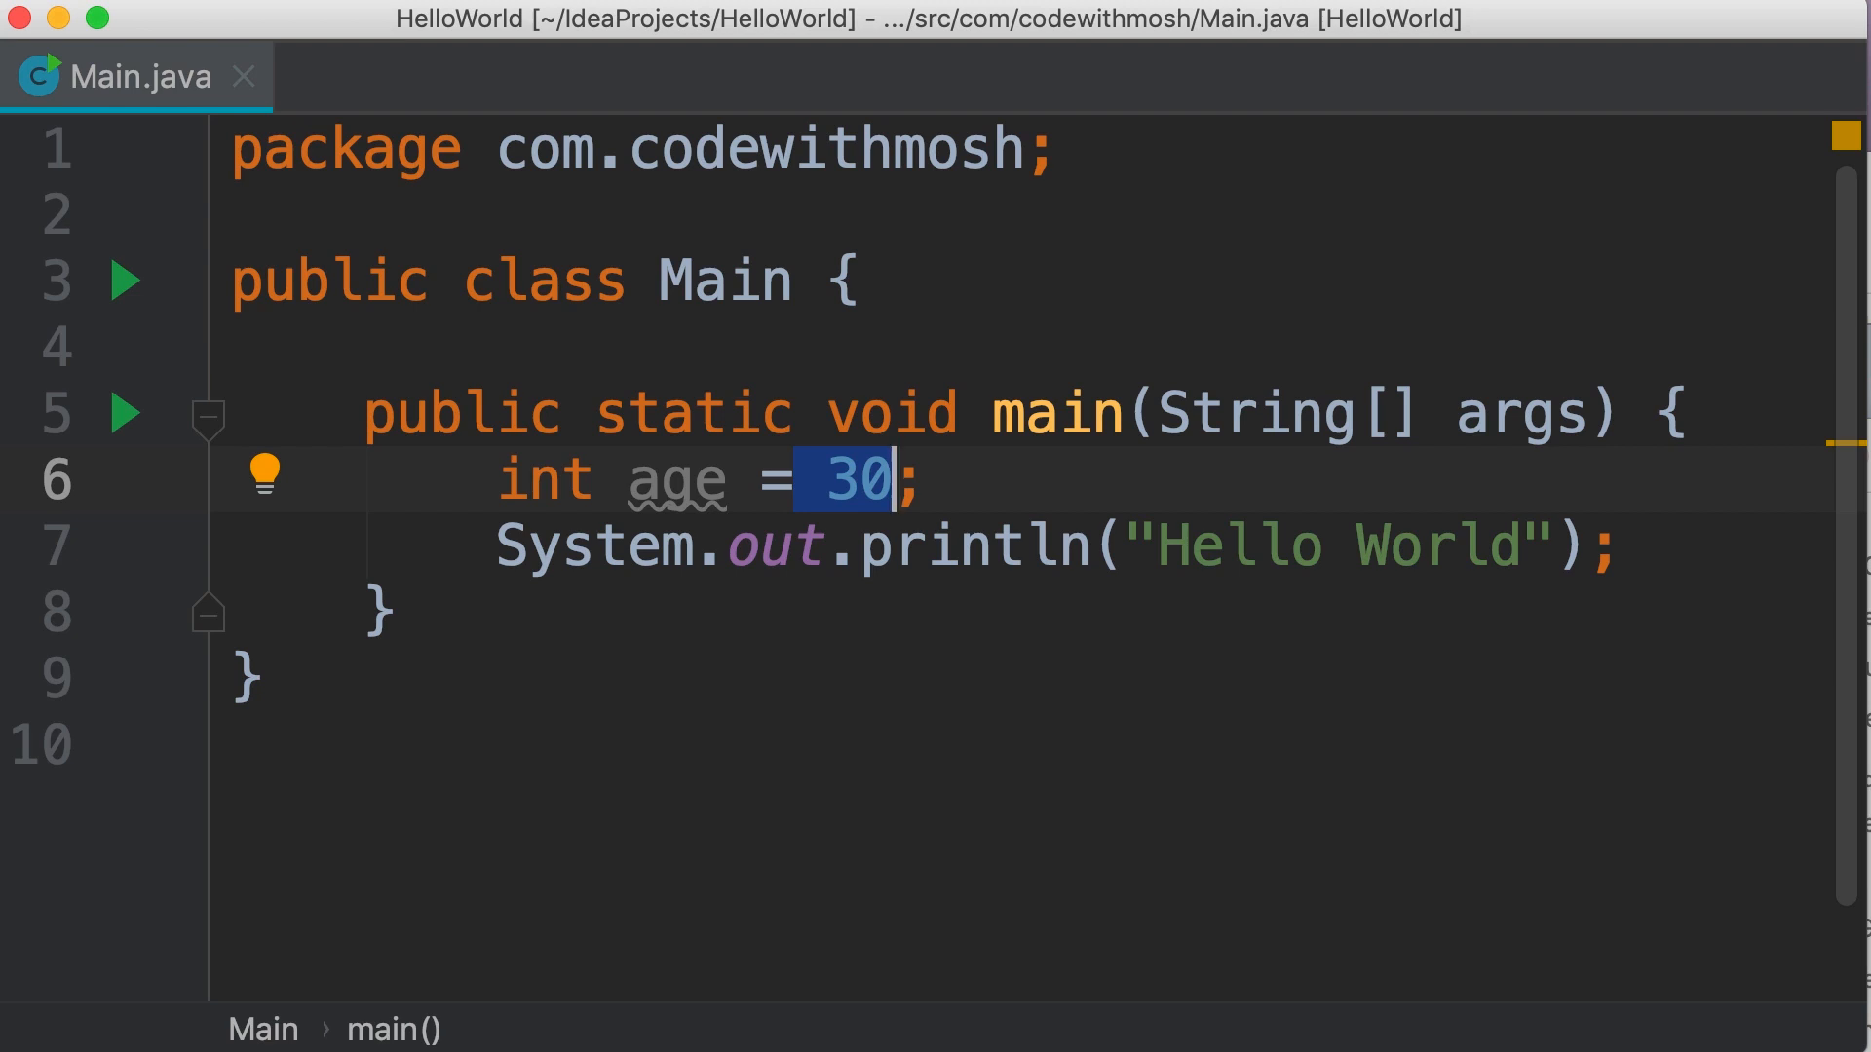
left_click(669, 479)
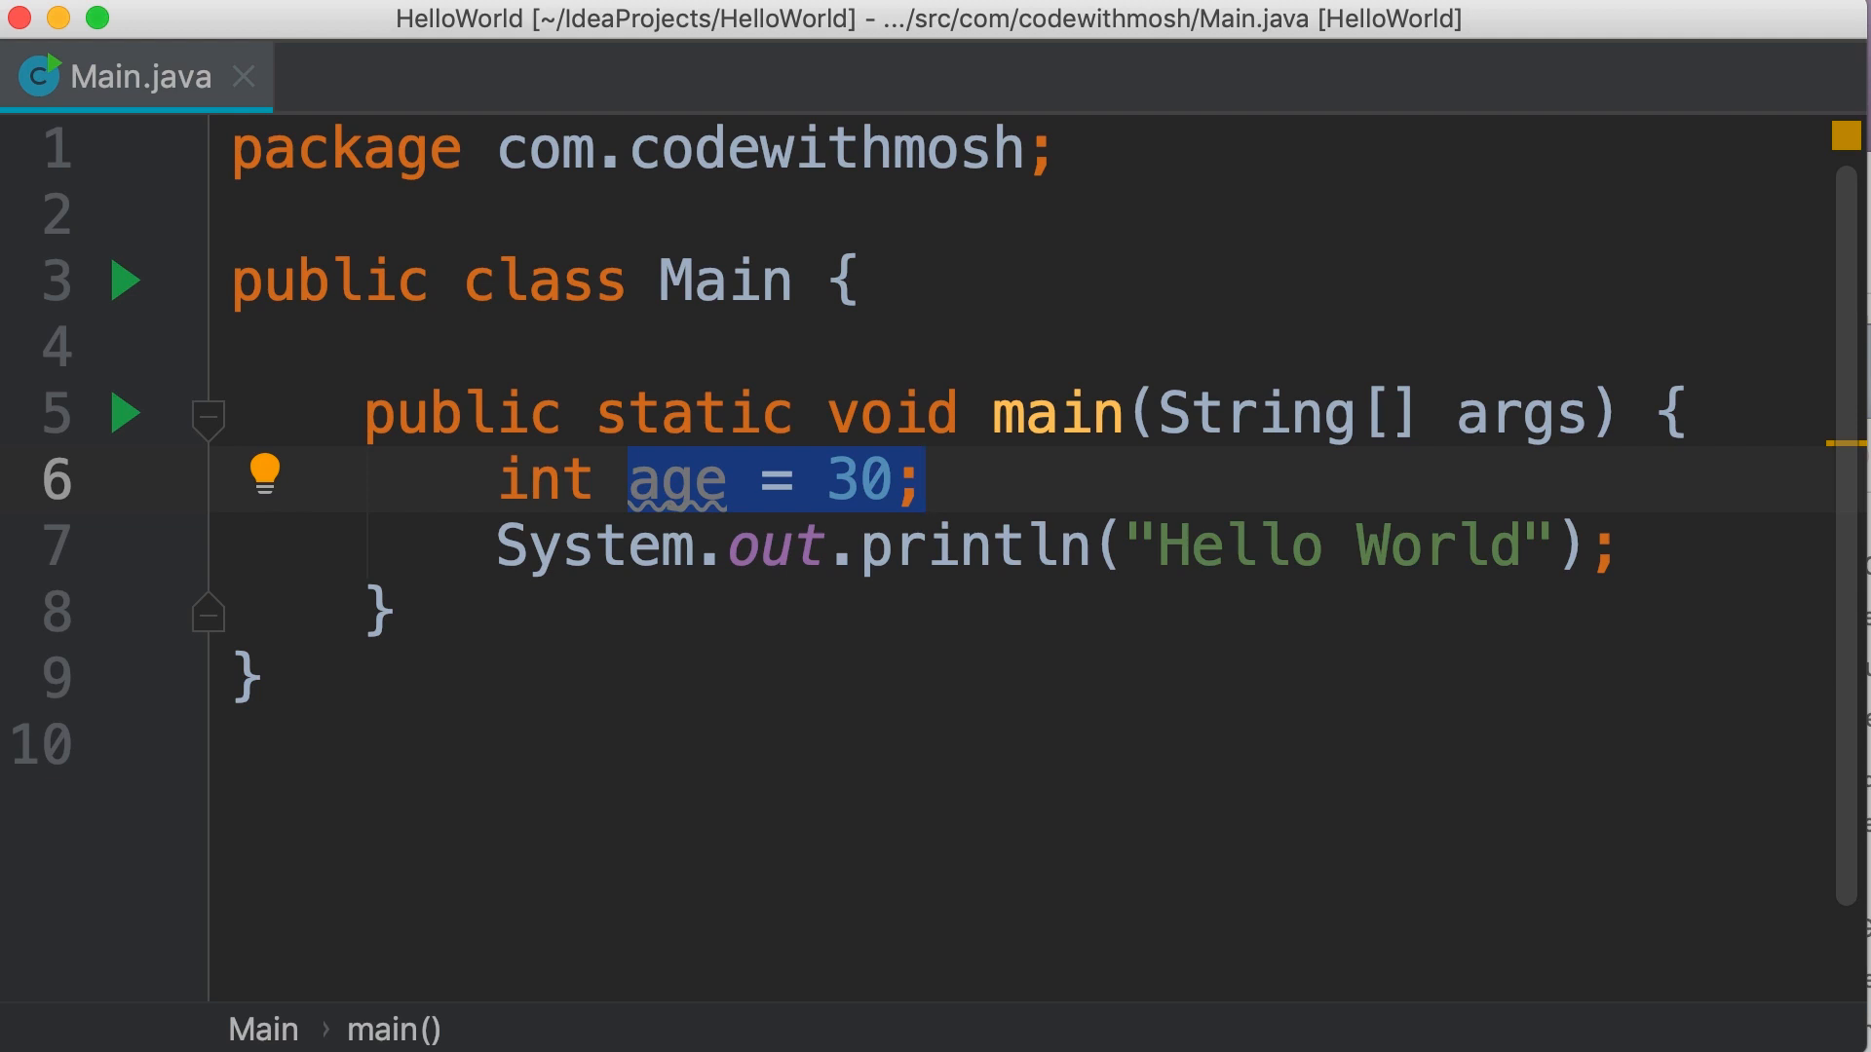
left_click(928, 479)
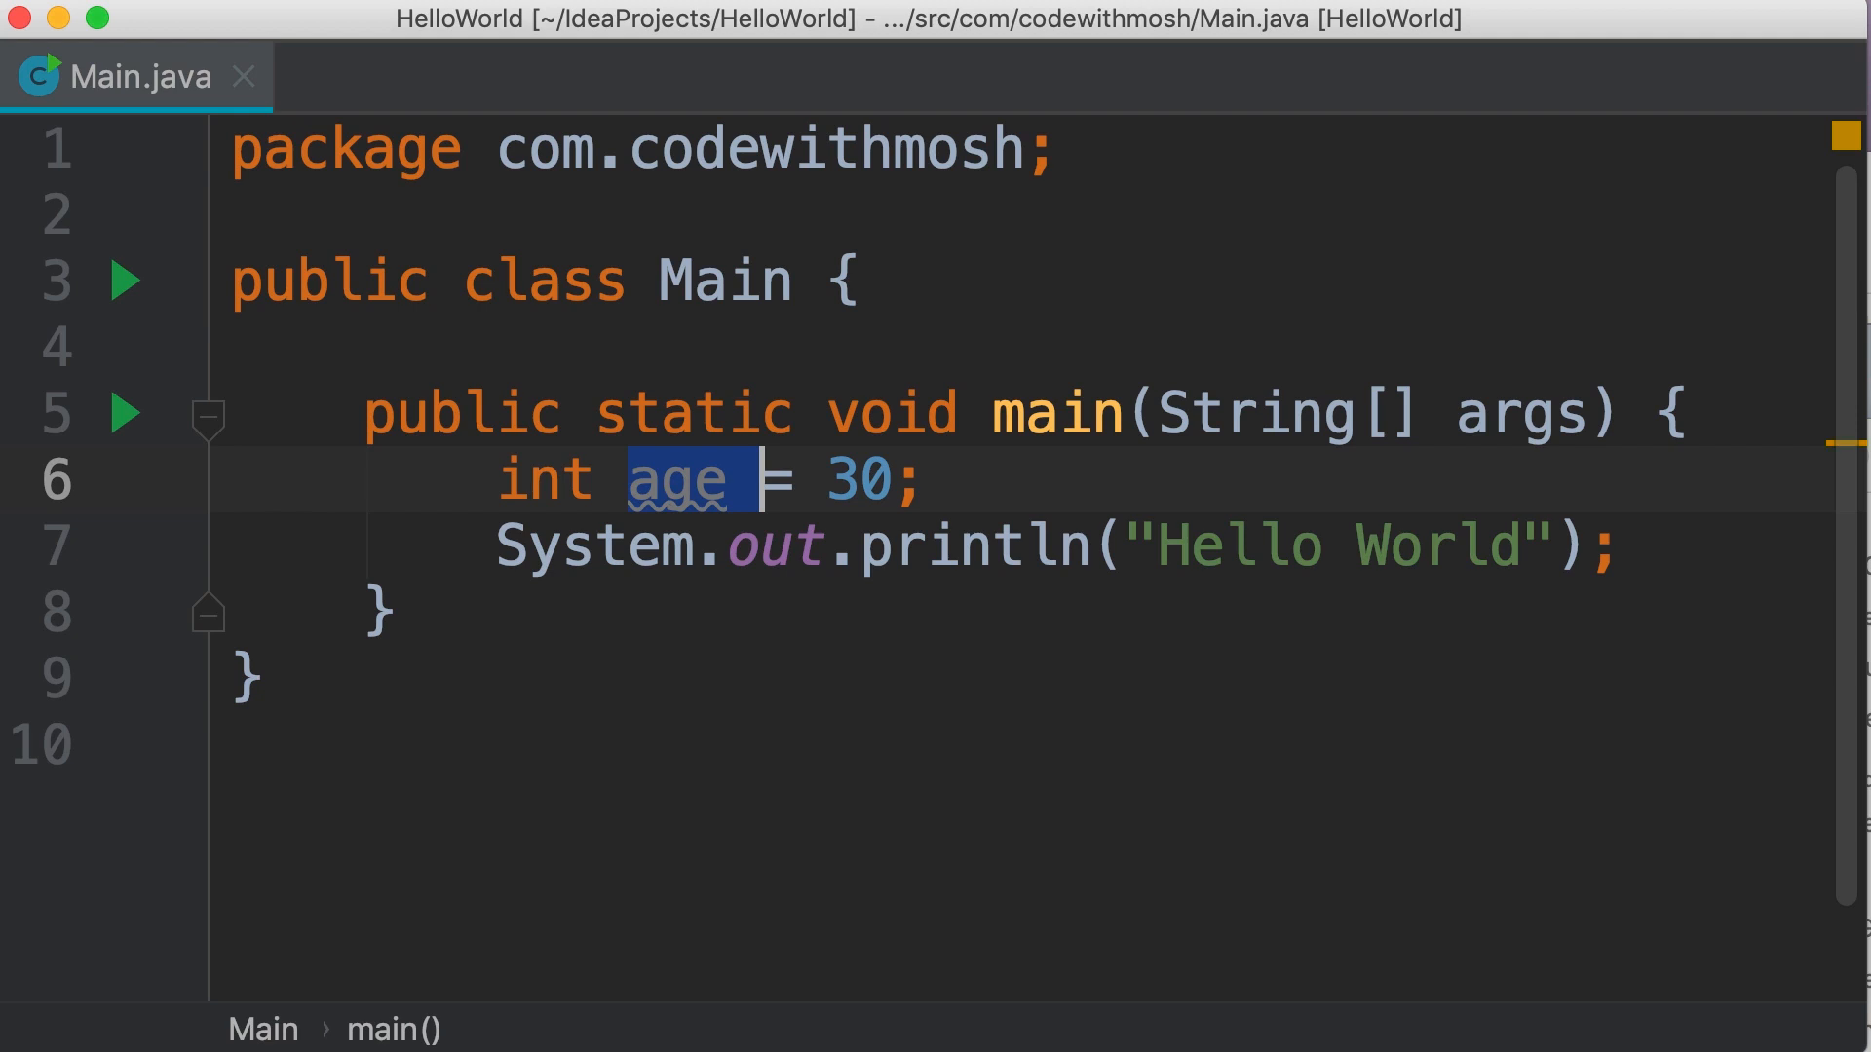
left_click(735, 545)
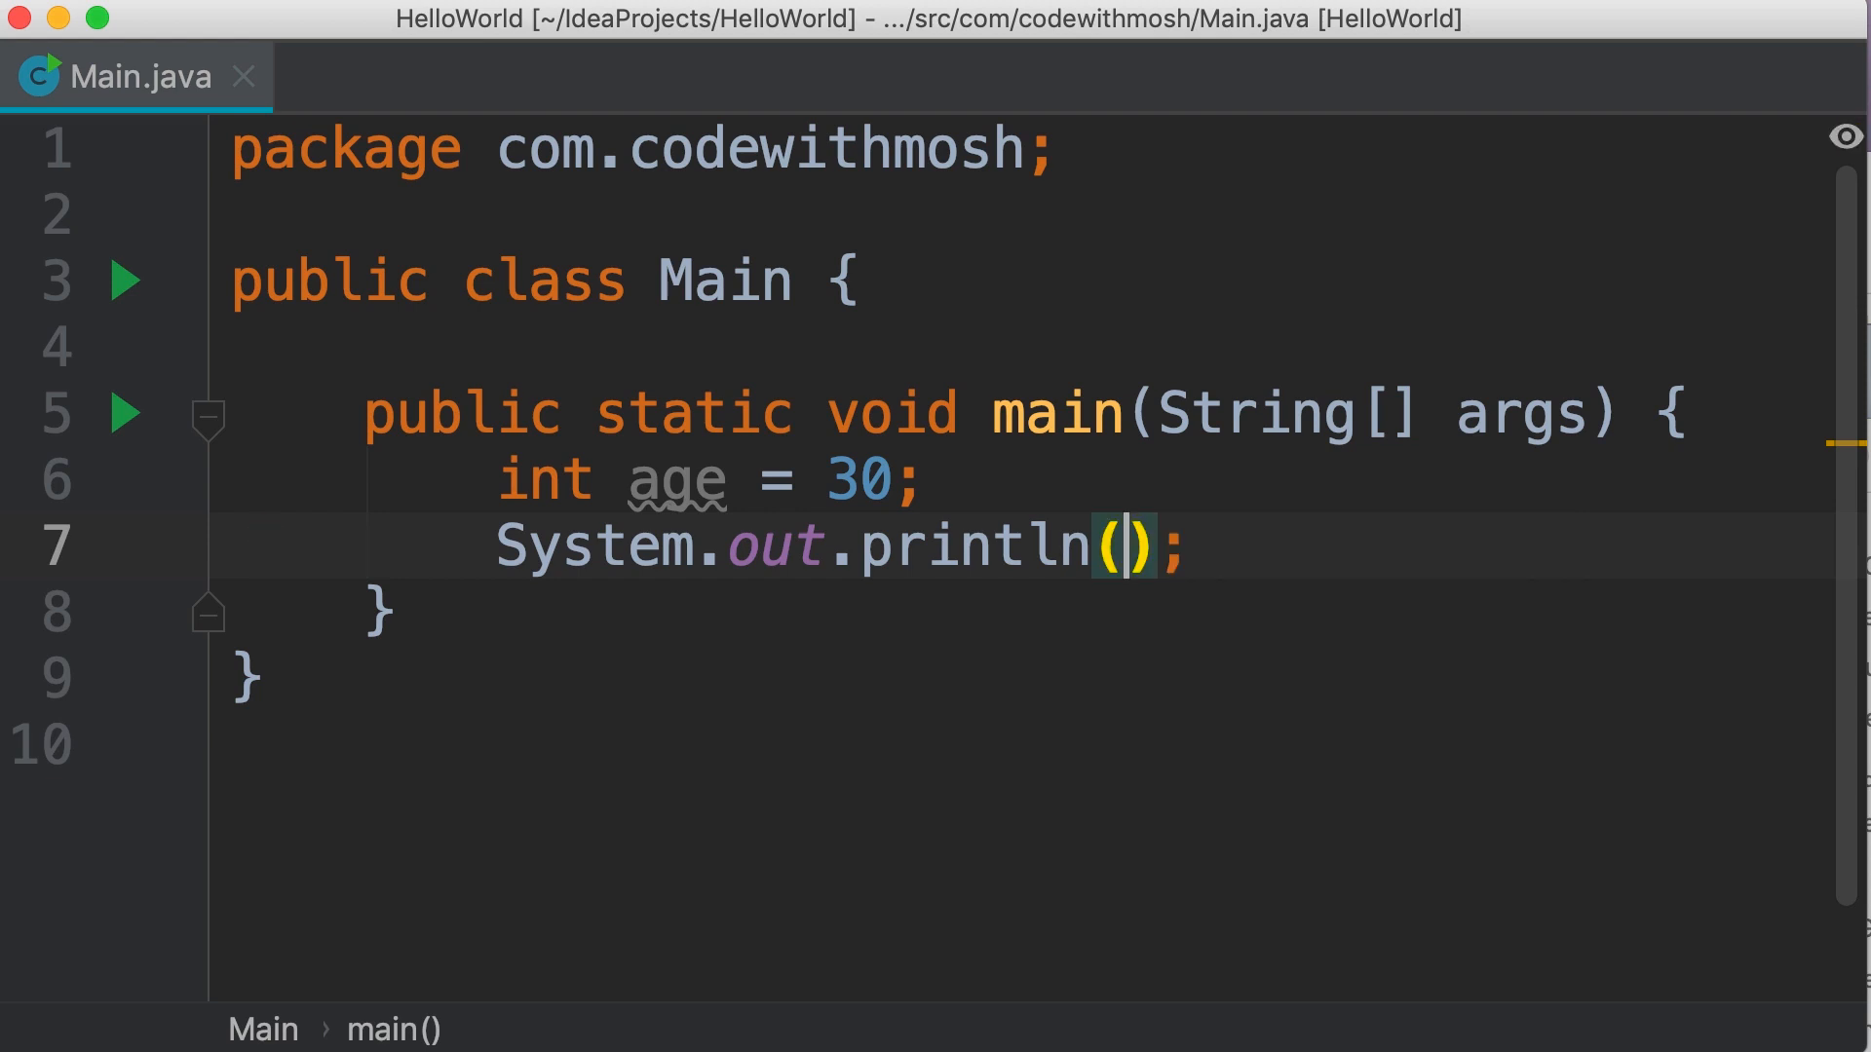
Step: Print age instead of "Hello World", run it to see 30, then hide the output
type("age")
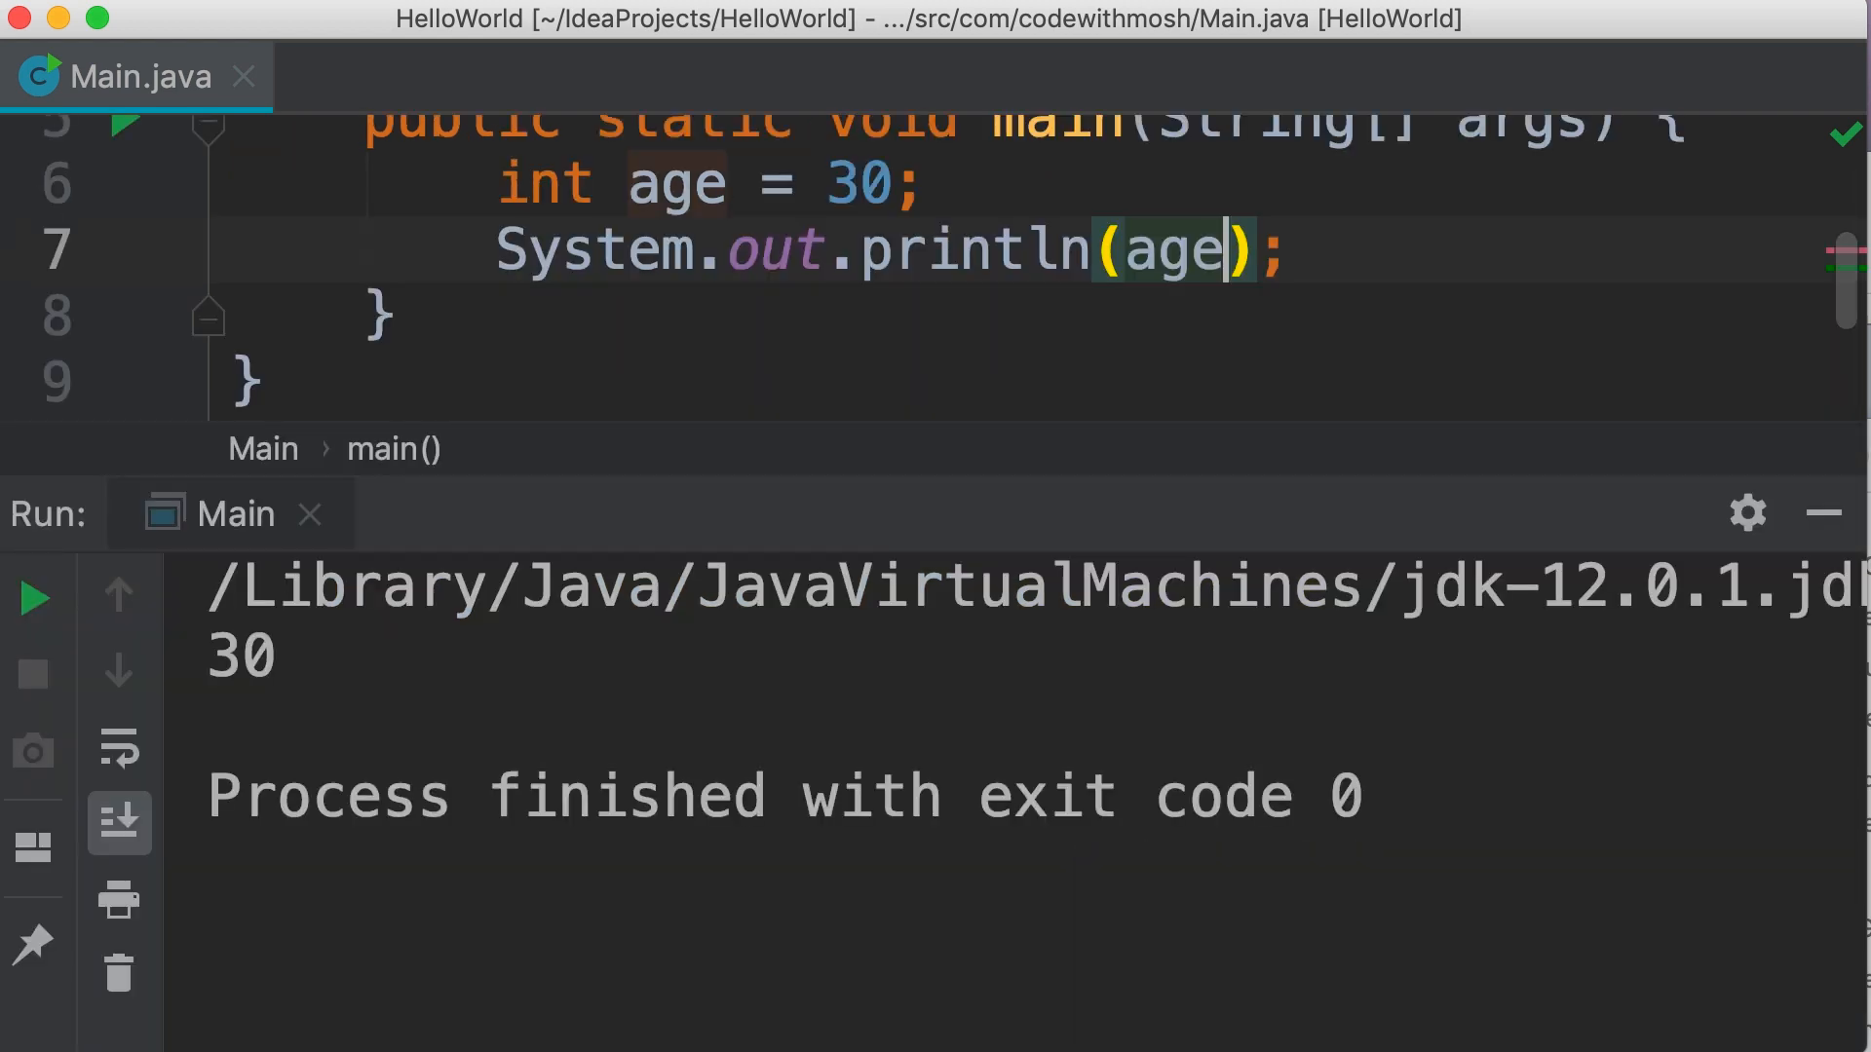
double_click(238, 657)
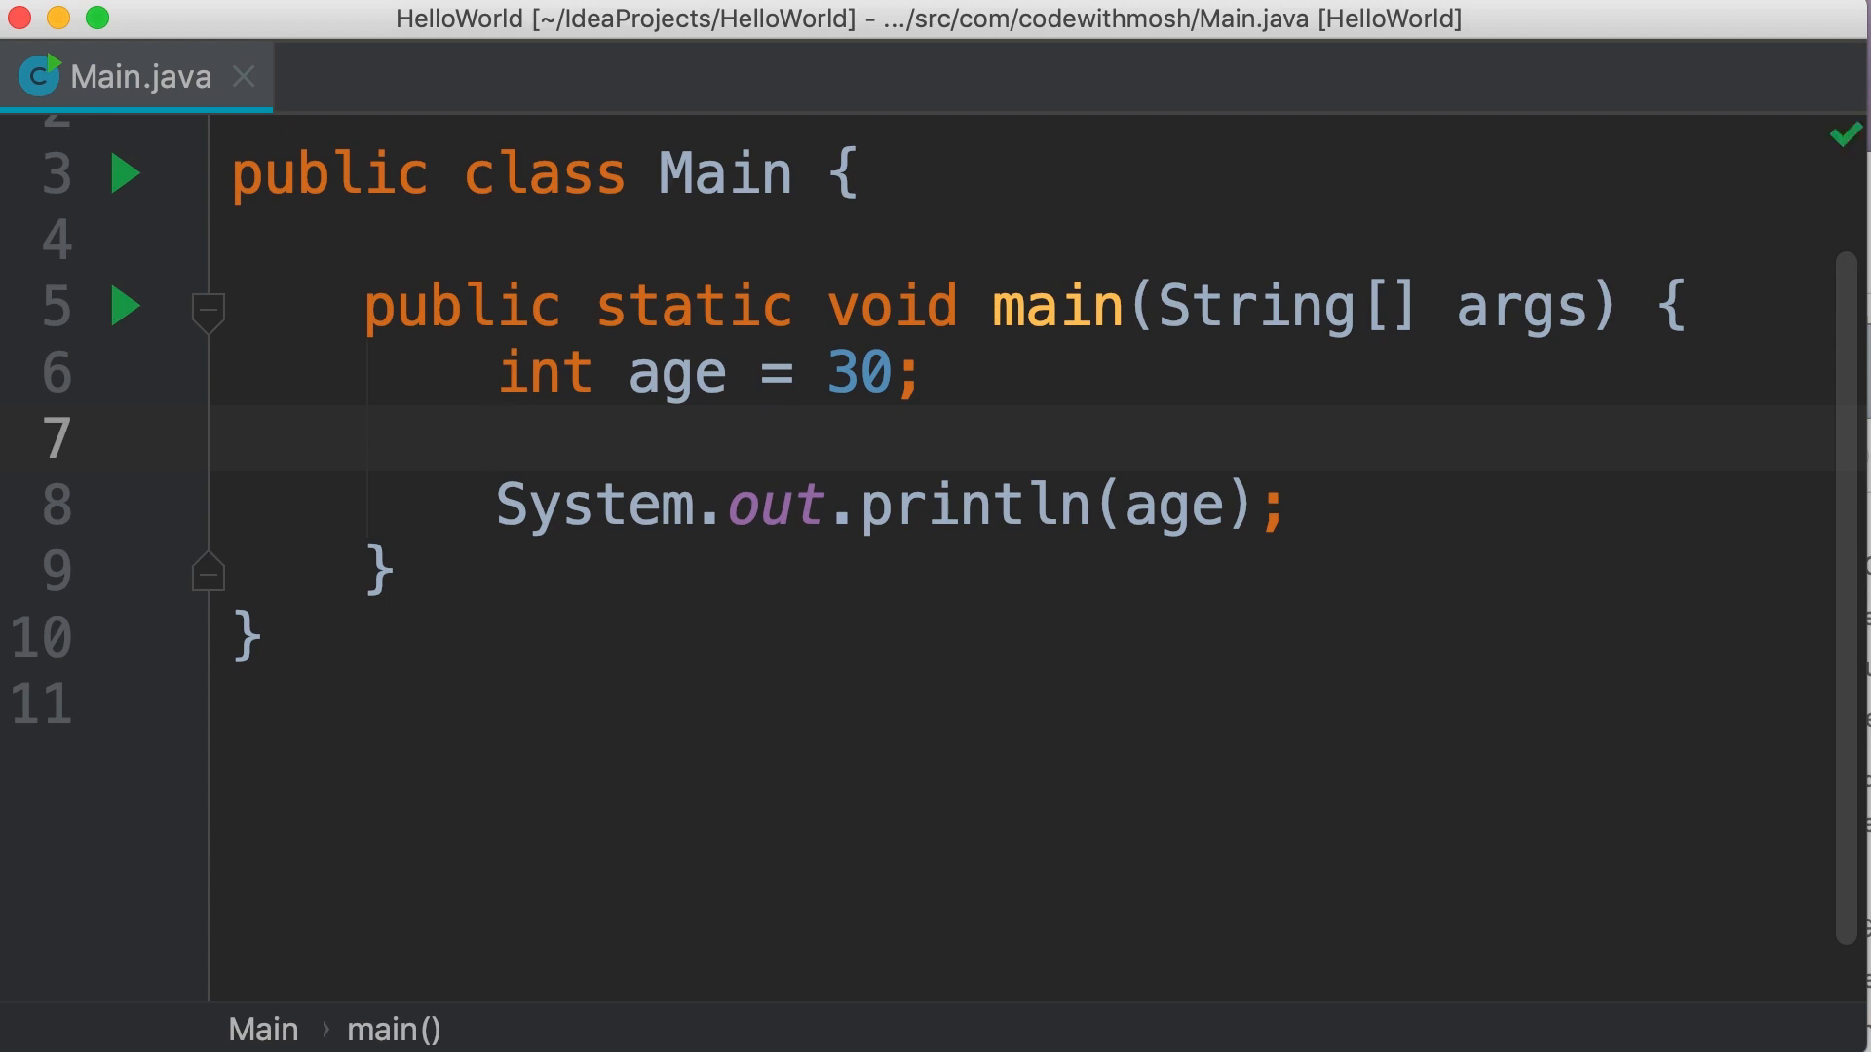
Step: Reassign age = 35 before the print statement, rerun the program and hide the output
type("age = 35;")
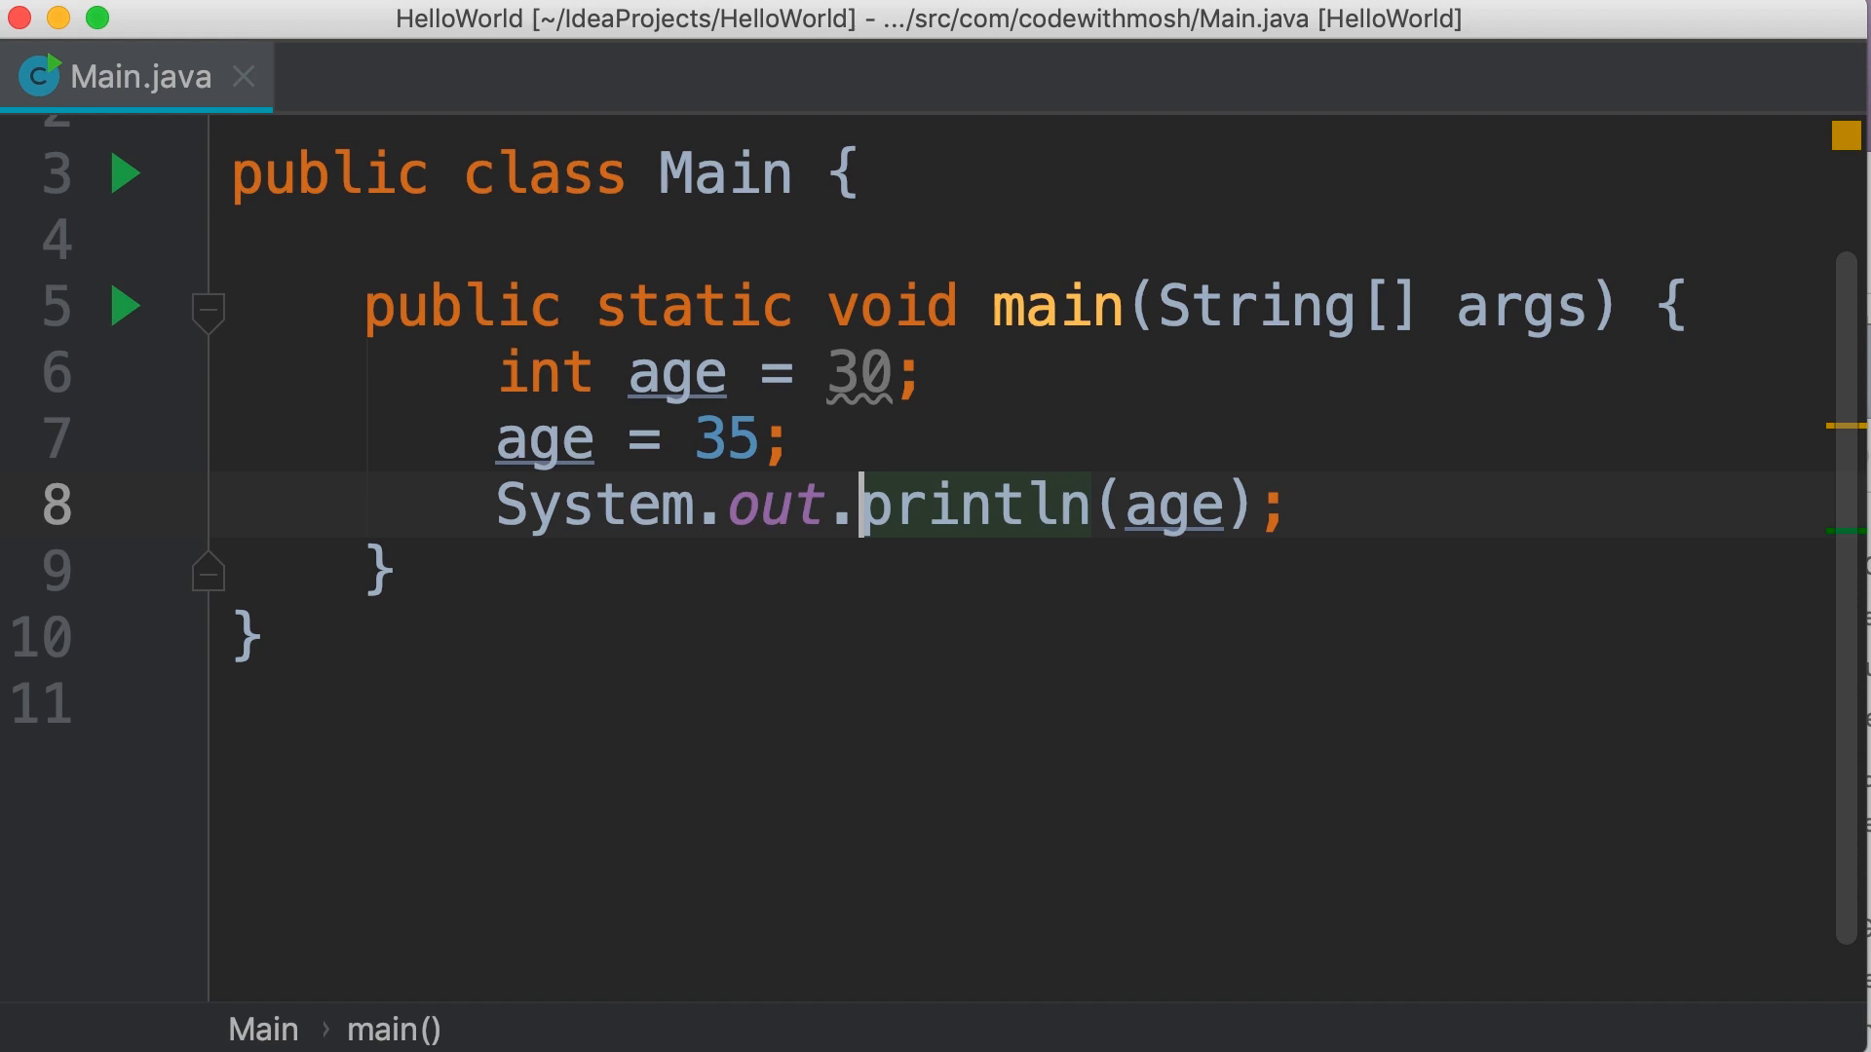
left_click(125, 174)
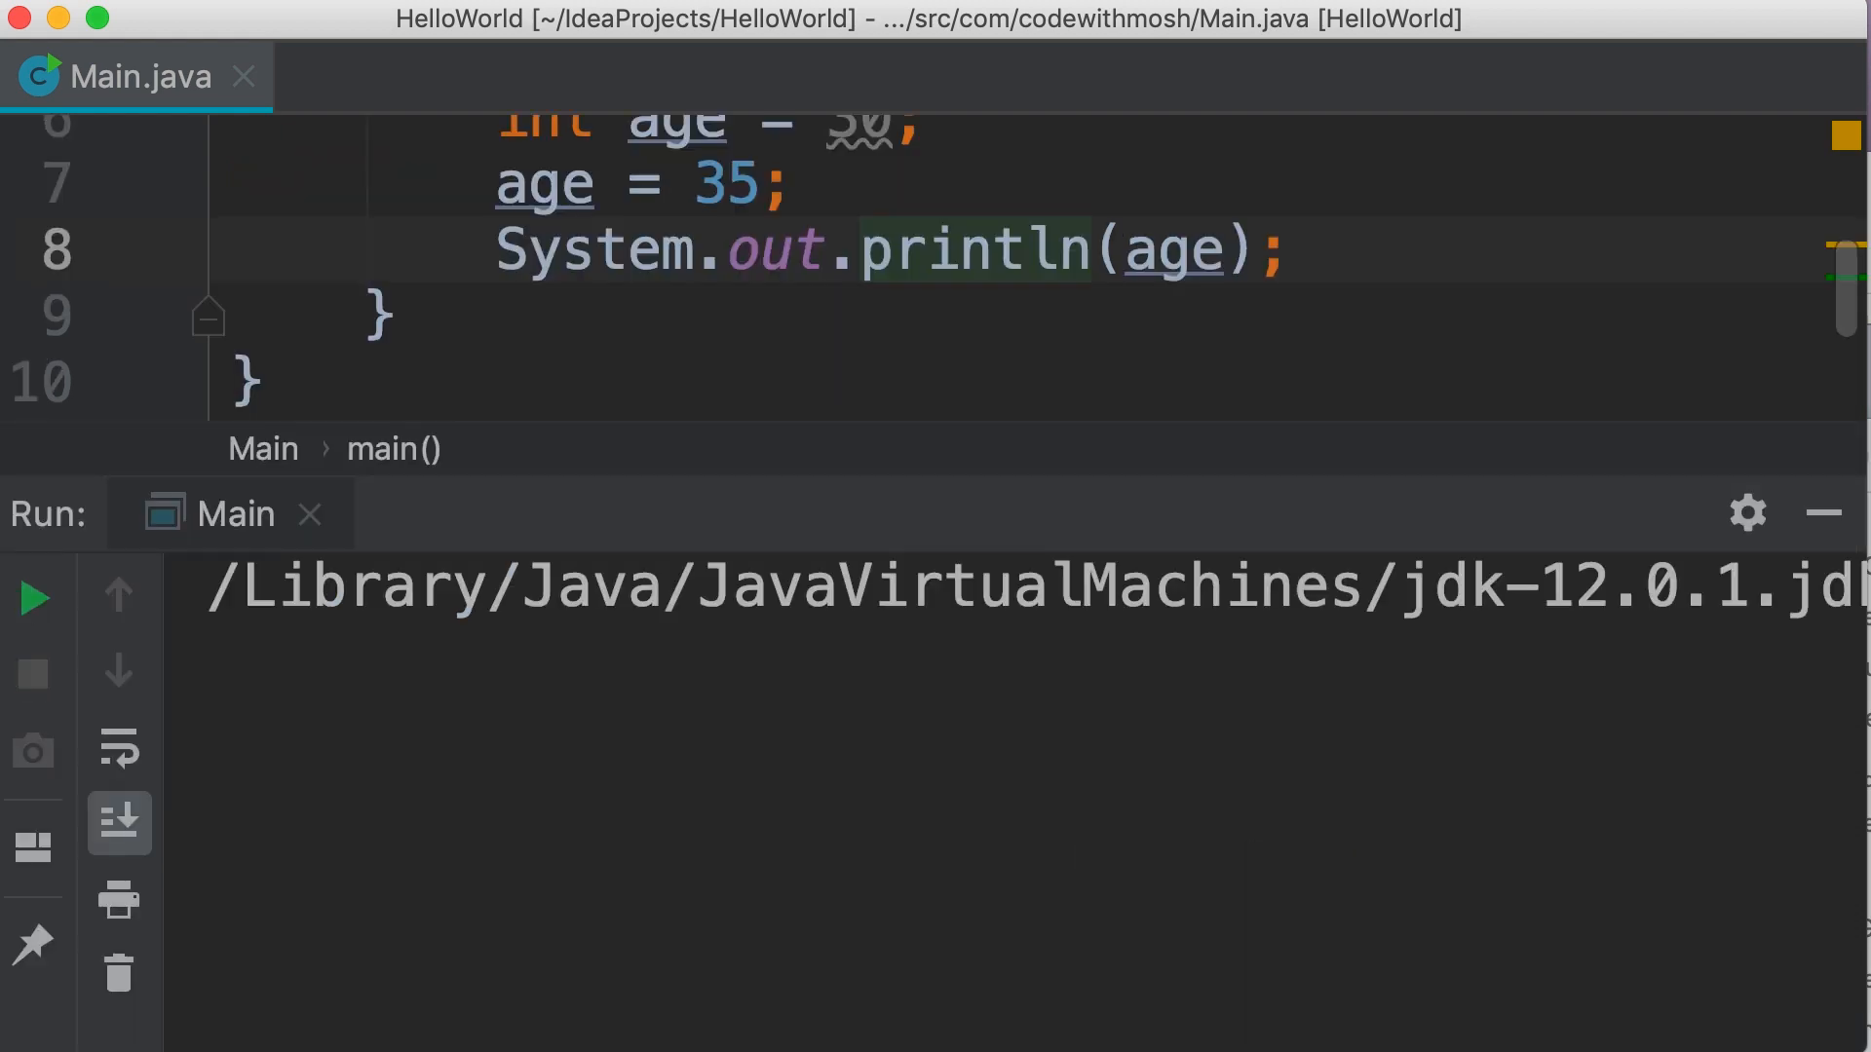
left_click(35, 598)
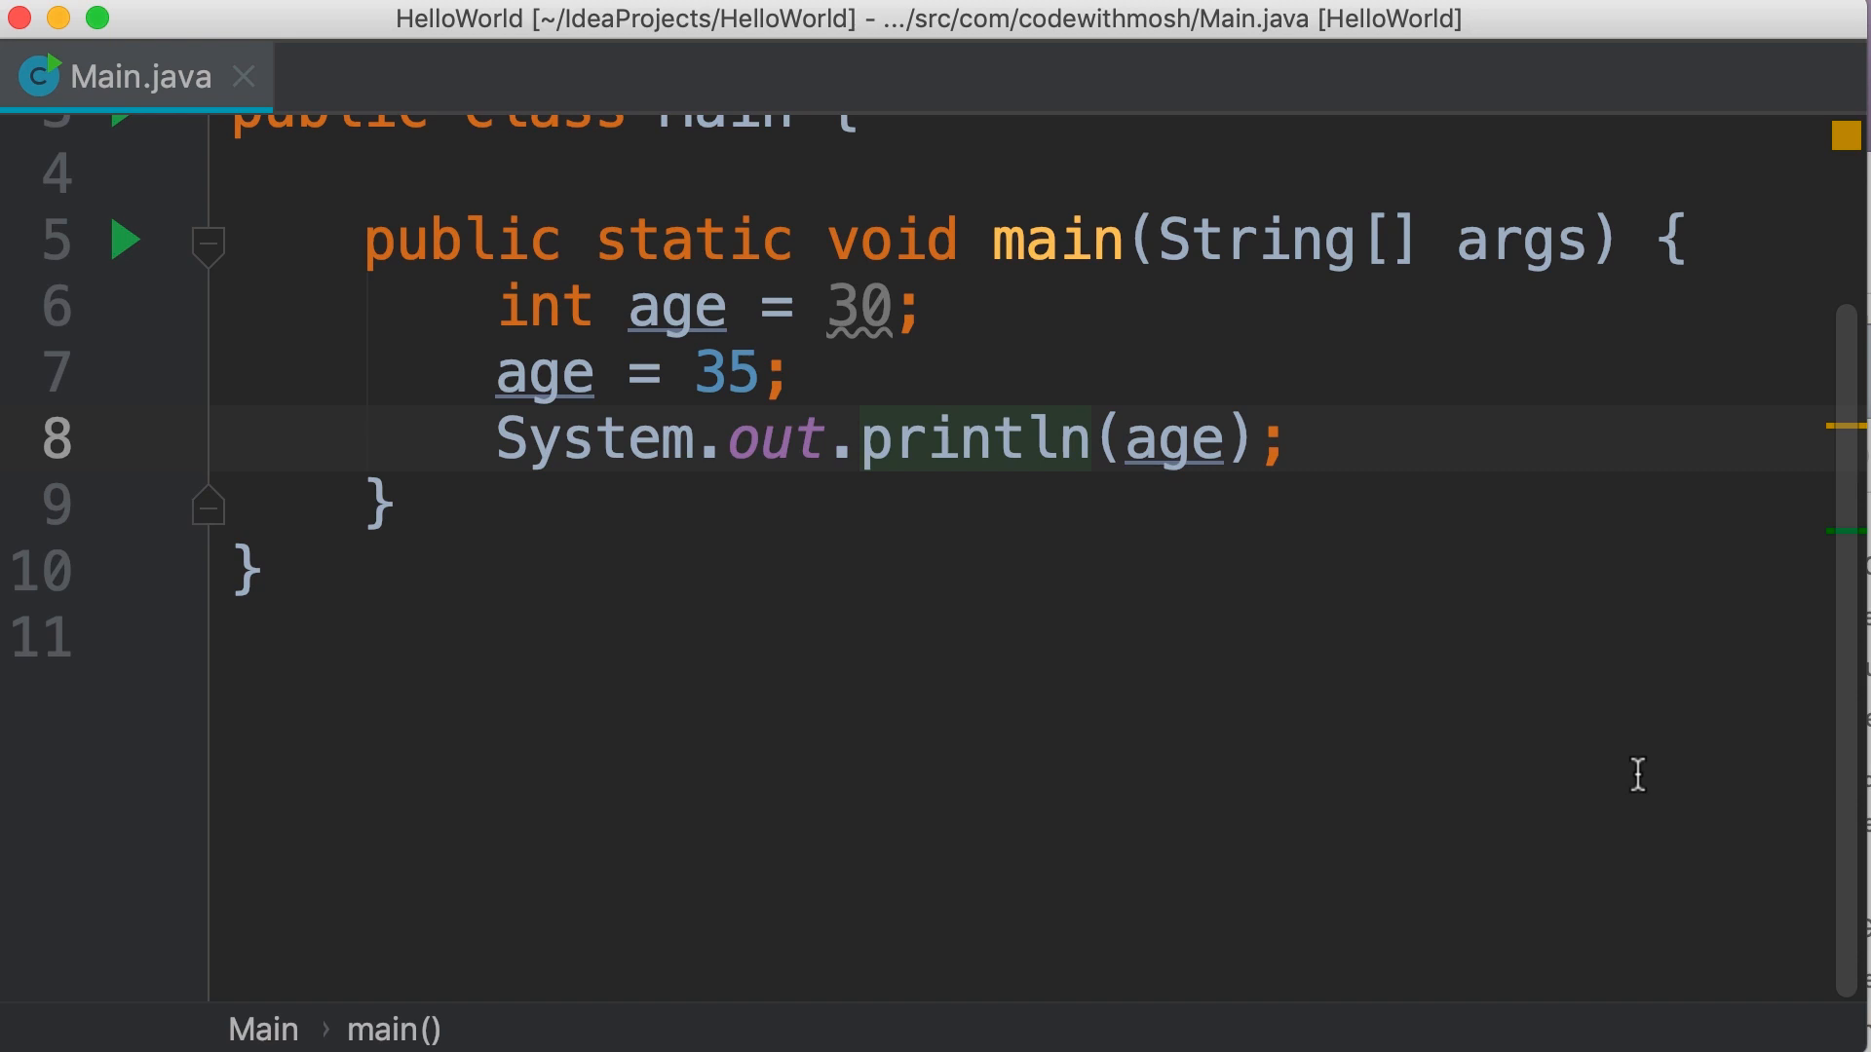
Step: Add , temperature = 20 to the age declaration, then start replacing it with a new int declaration
type(",")
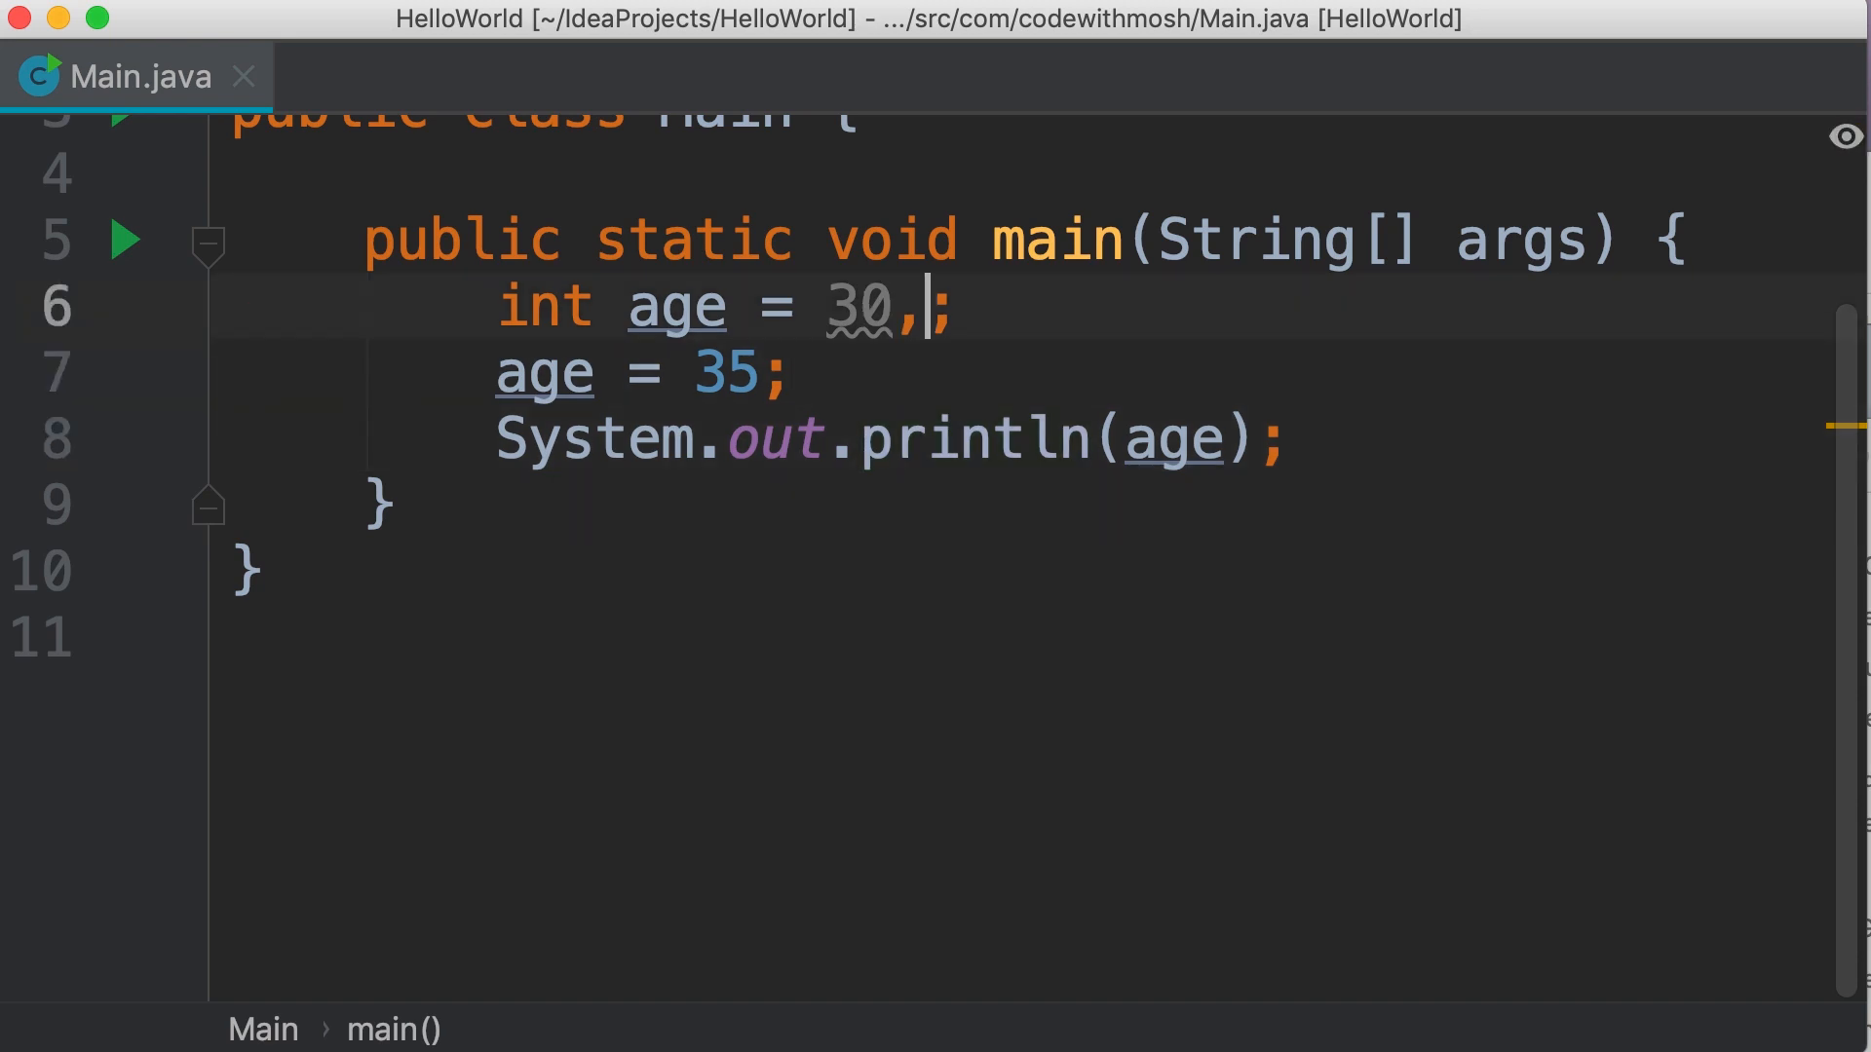
type("tem")
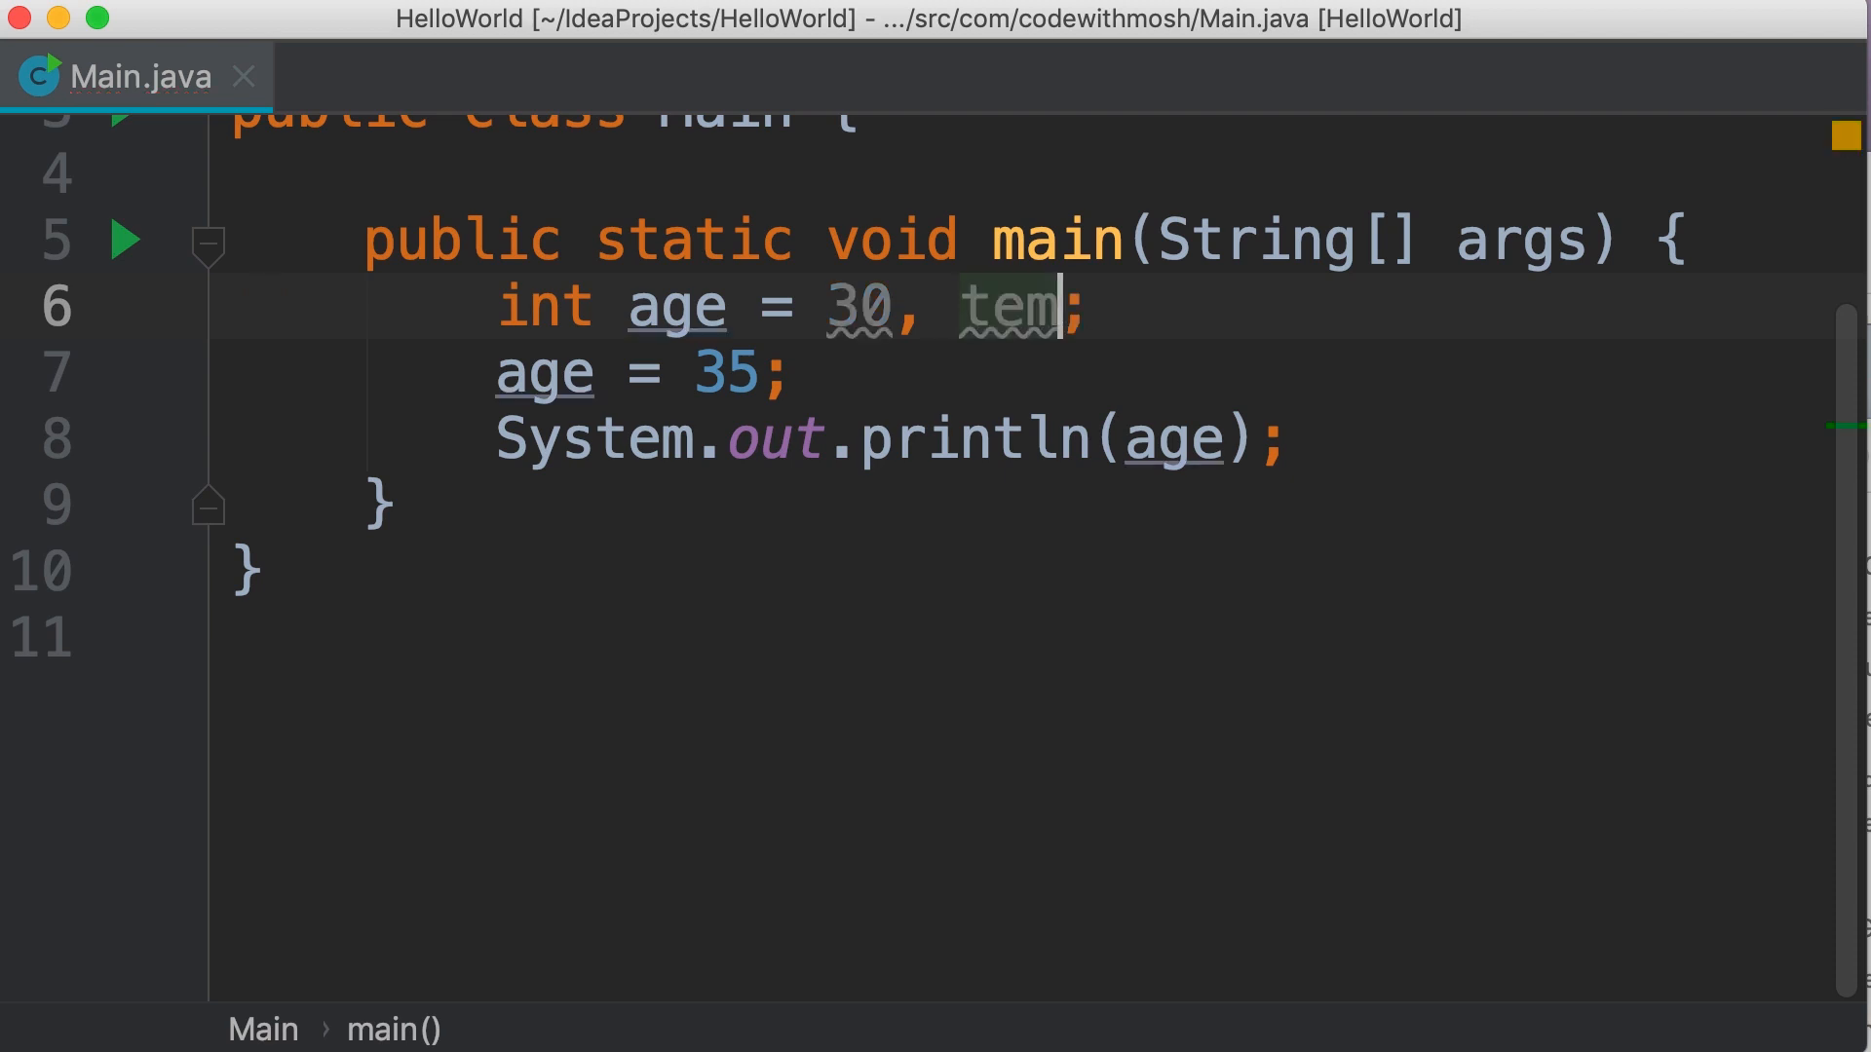
type("perature = 20")
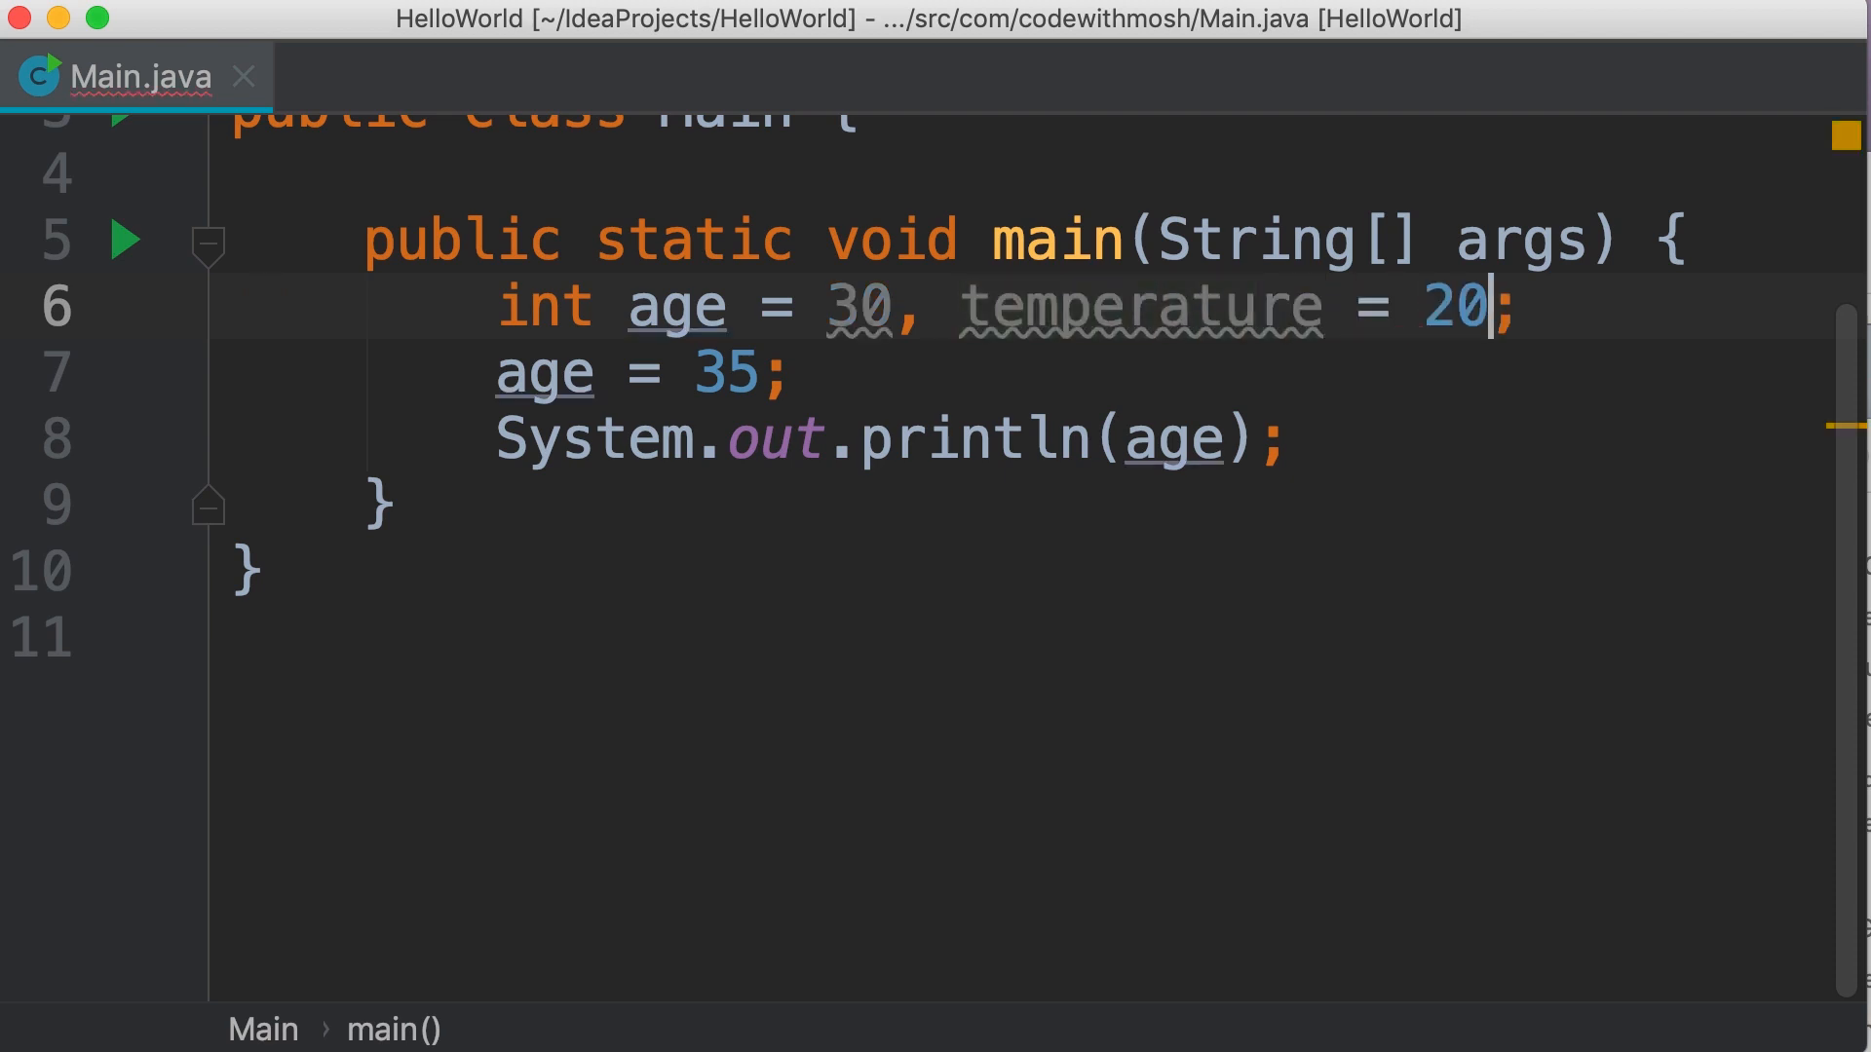
left_click(906, 307)
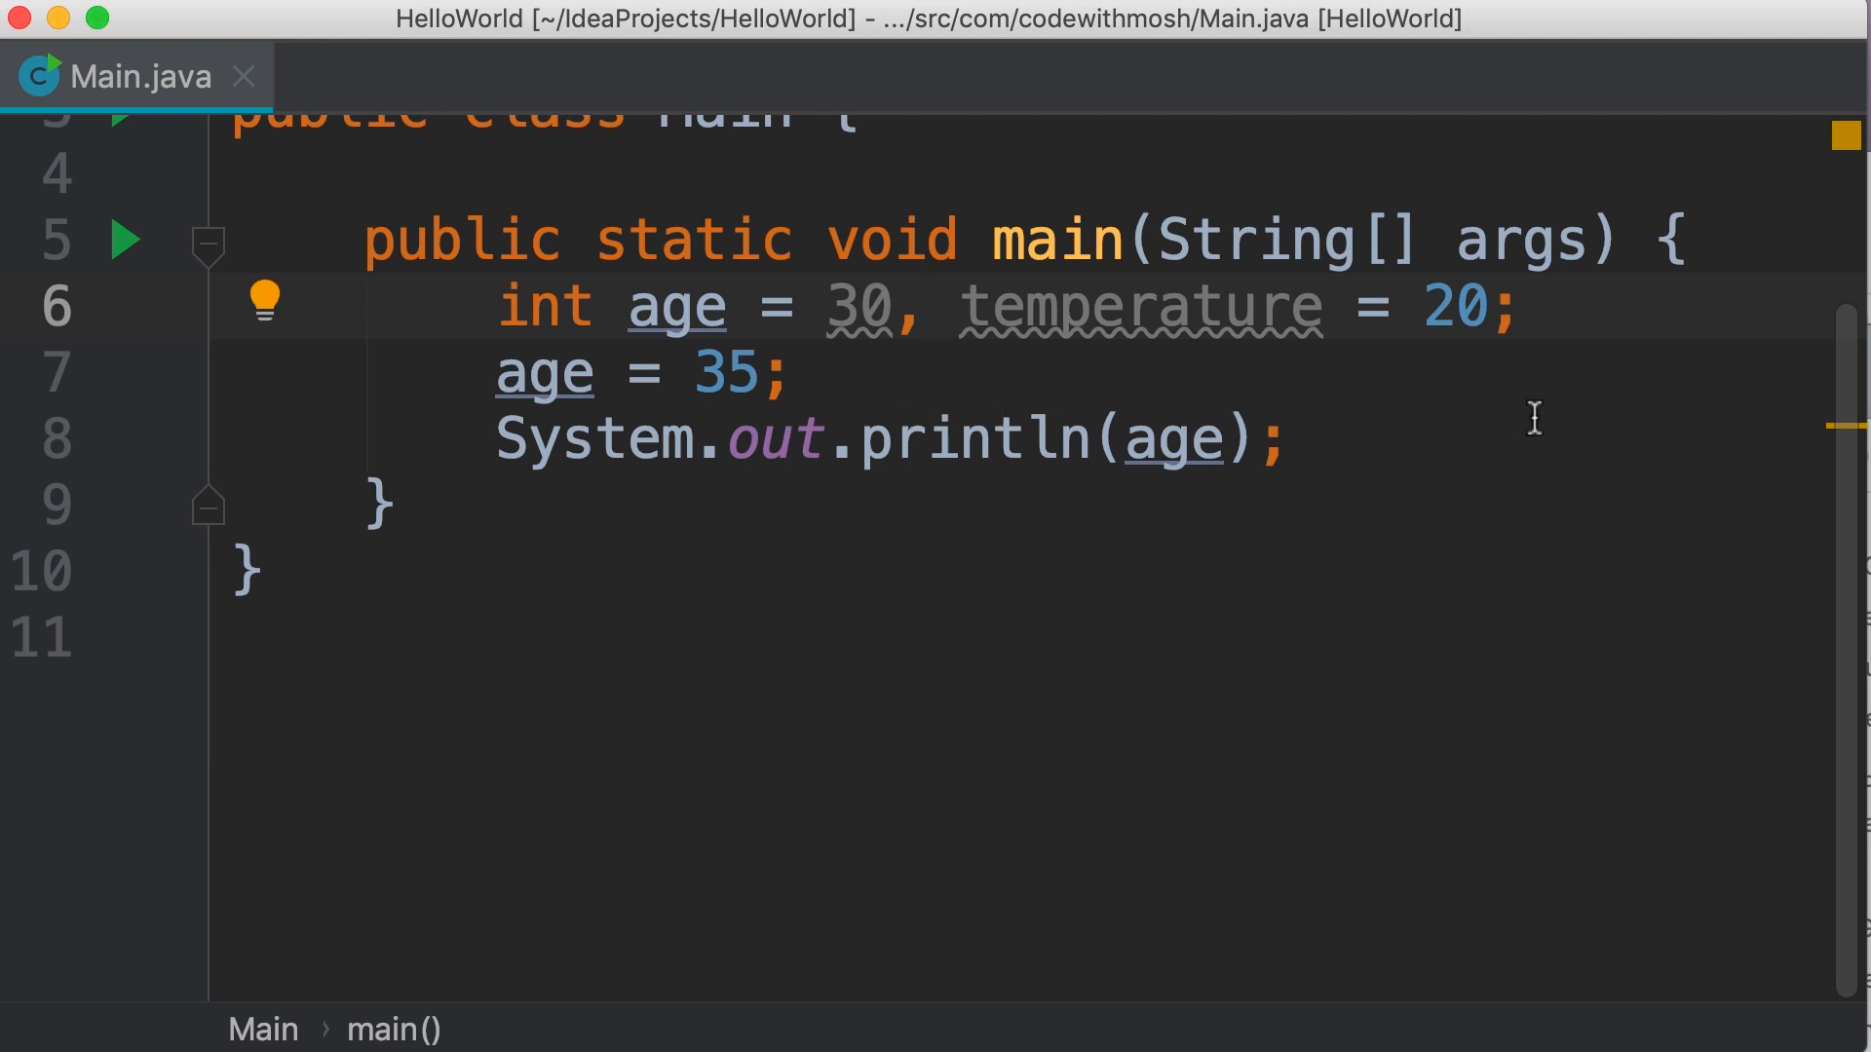
left_click(924, 306)
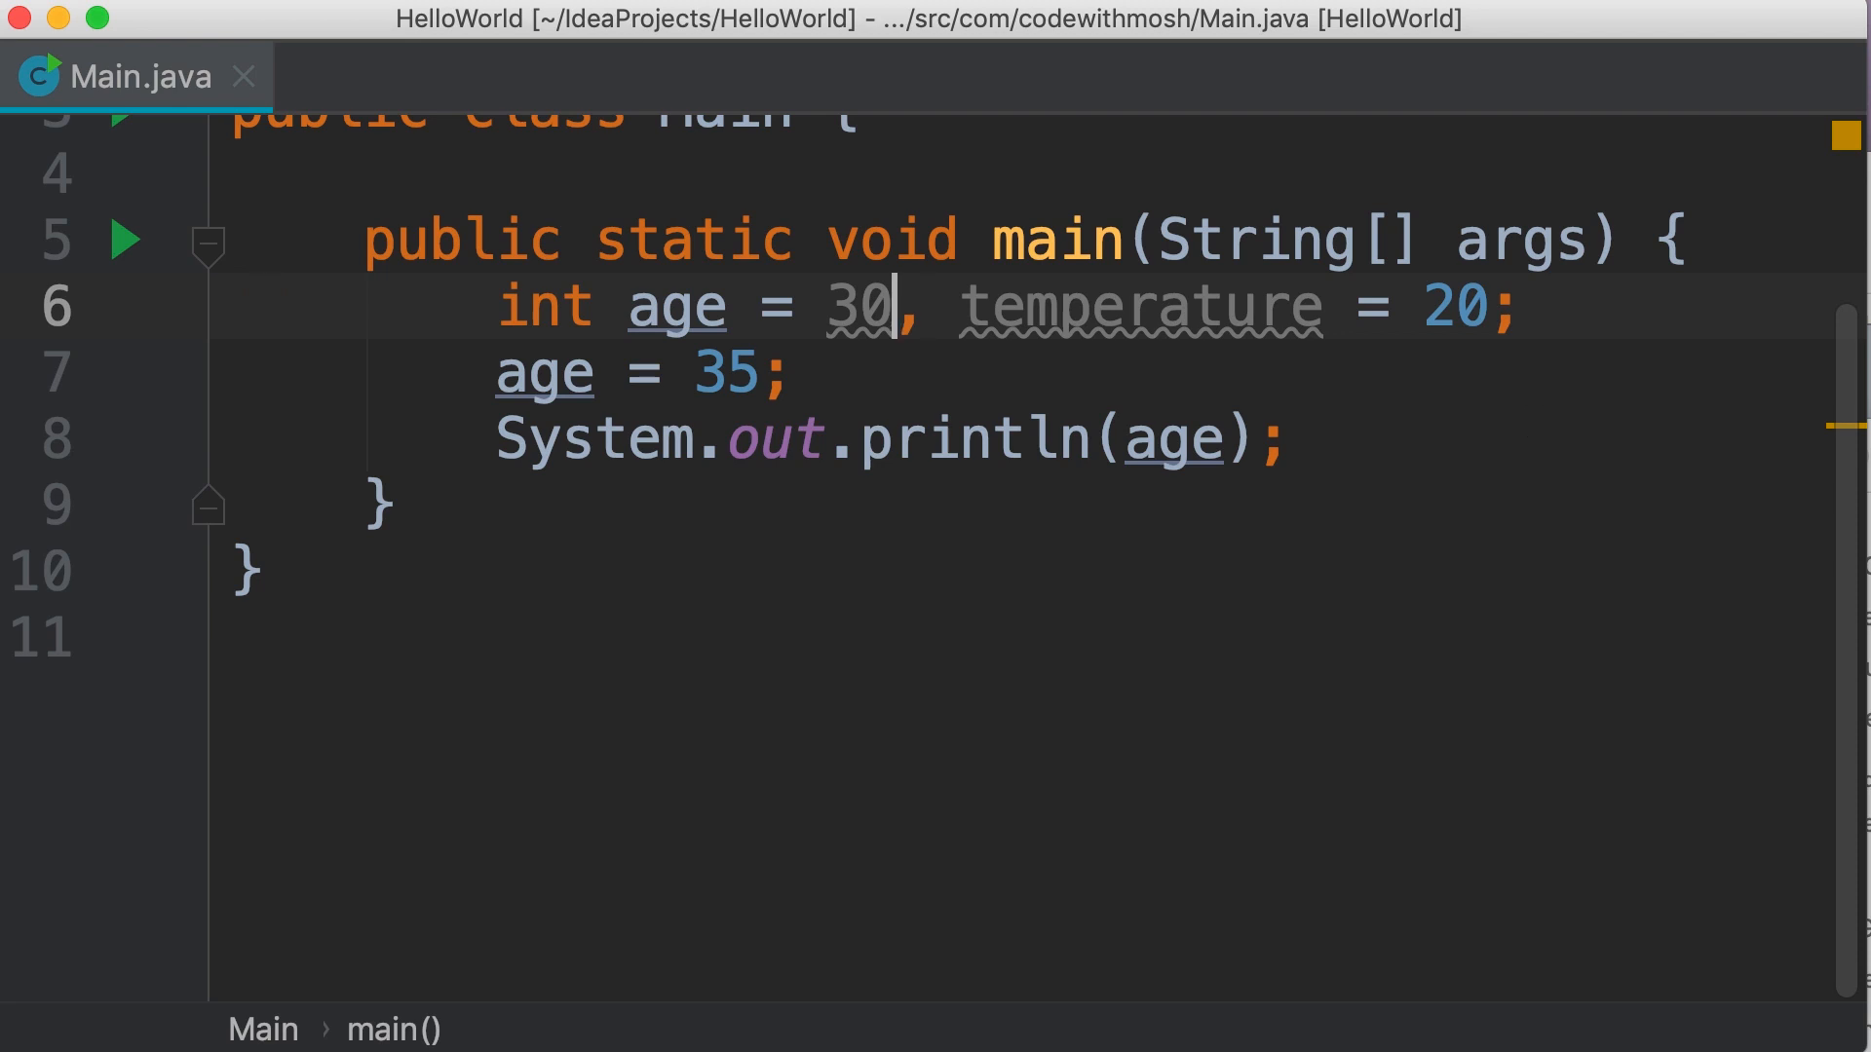
type("int")
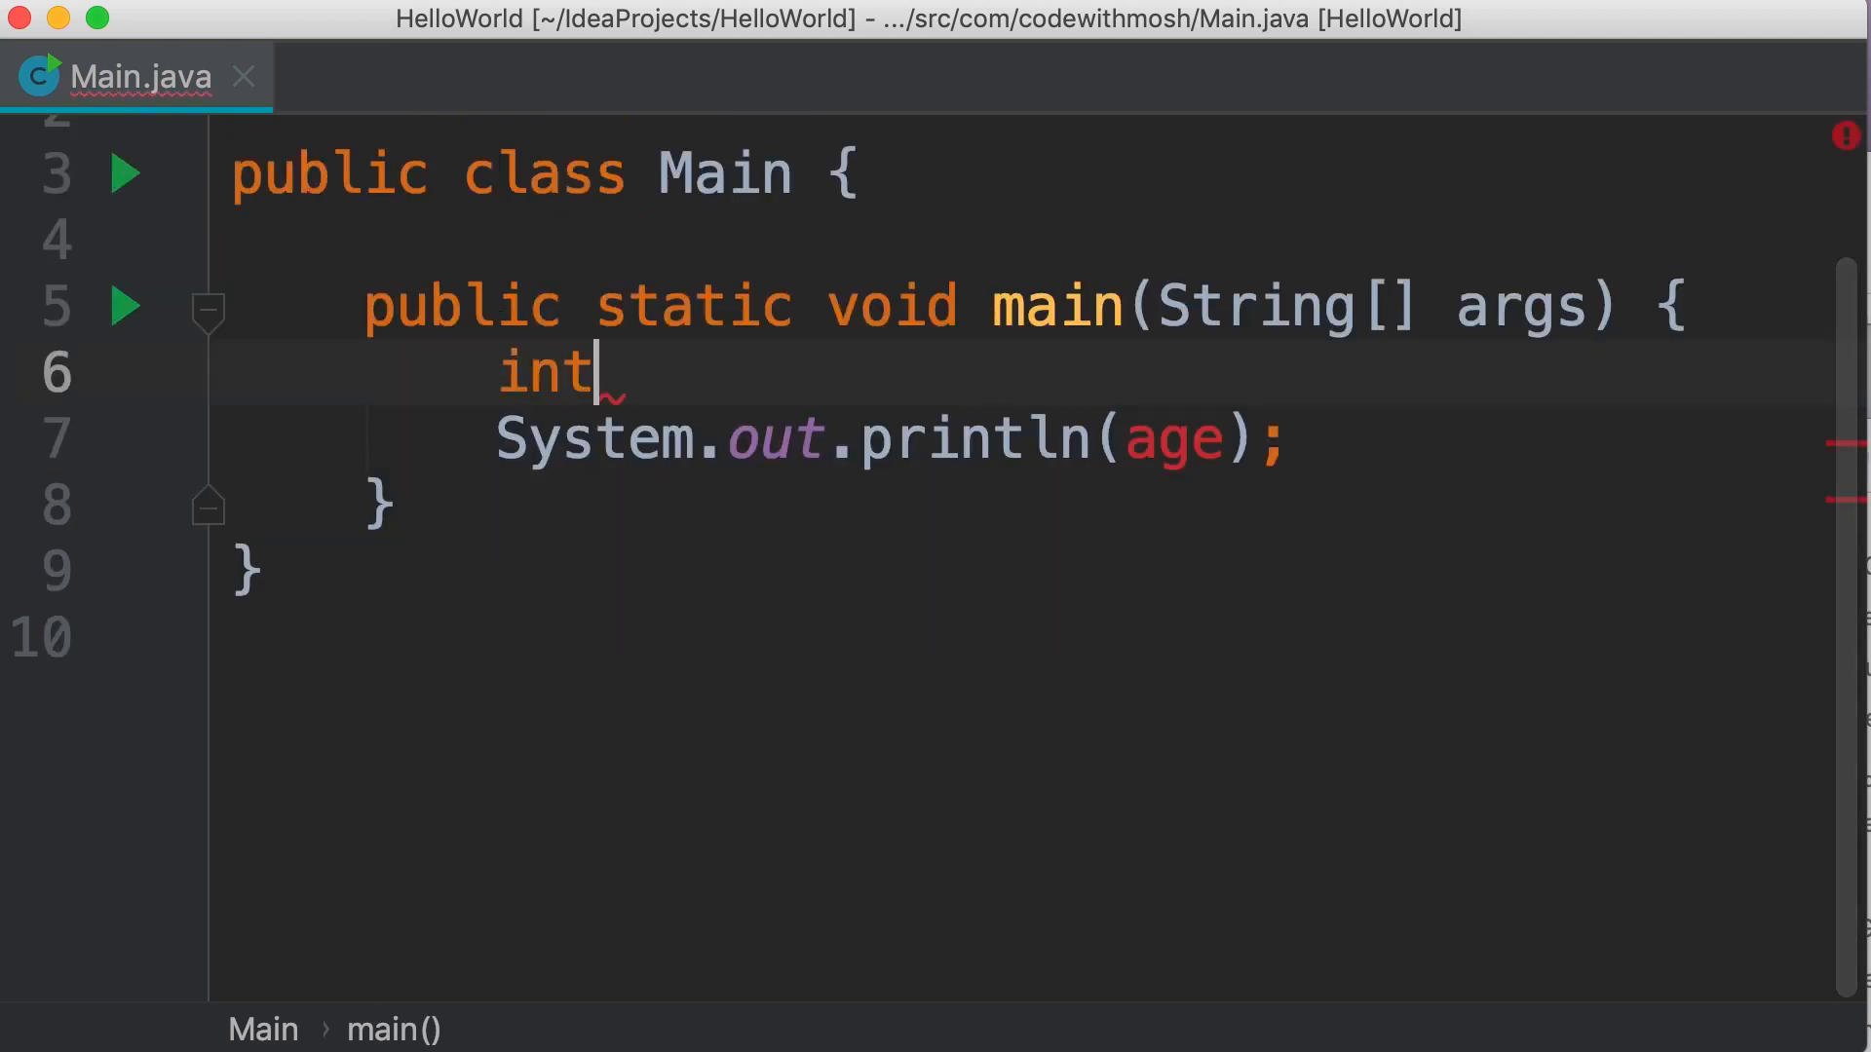
Step: Declare int myAge = 30; and int herAge = myAge;, and make println print herAge
type("myAge")
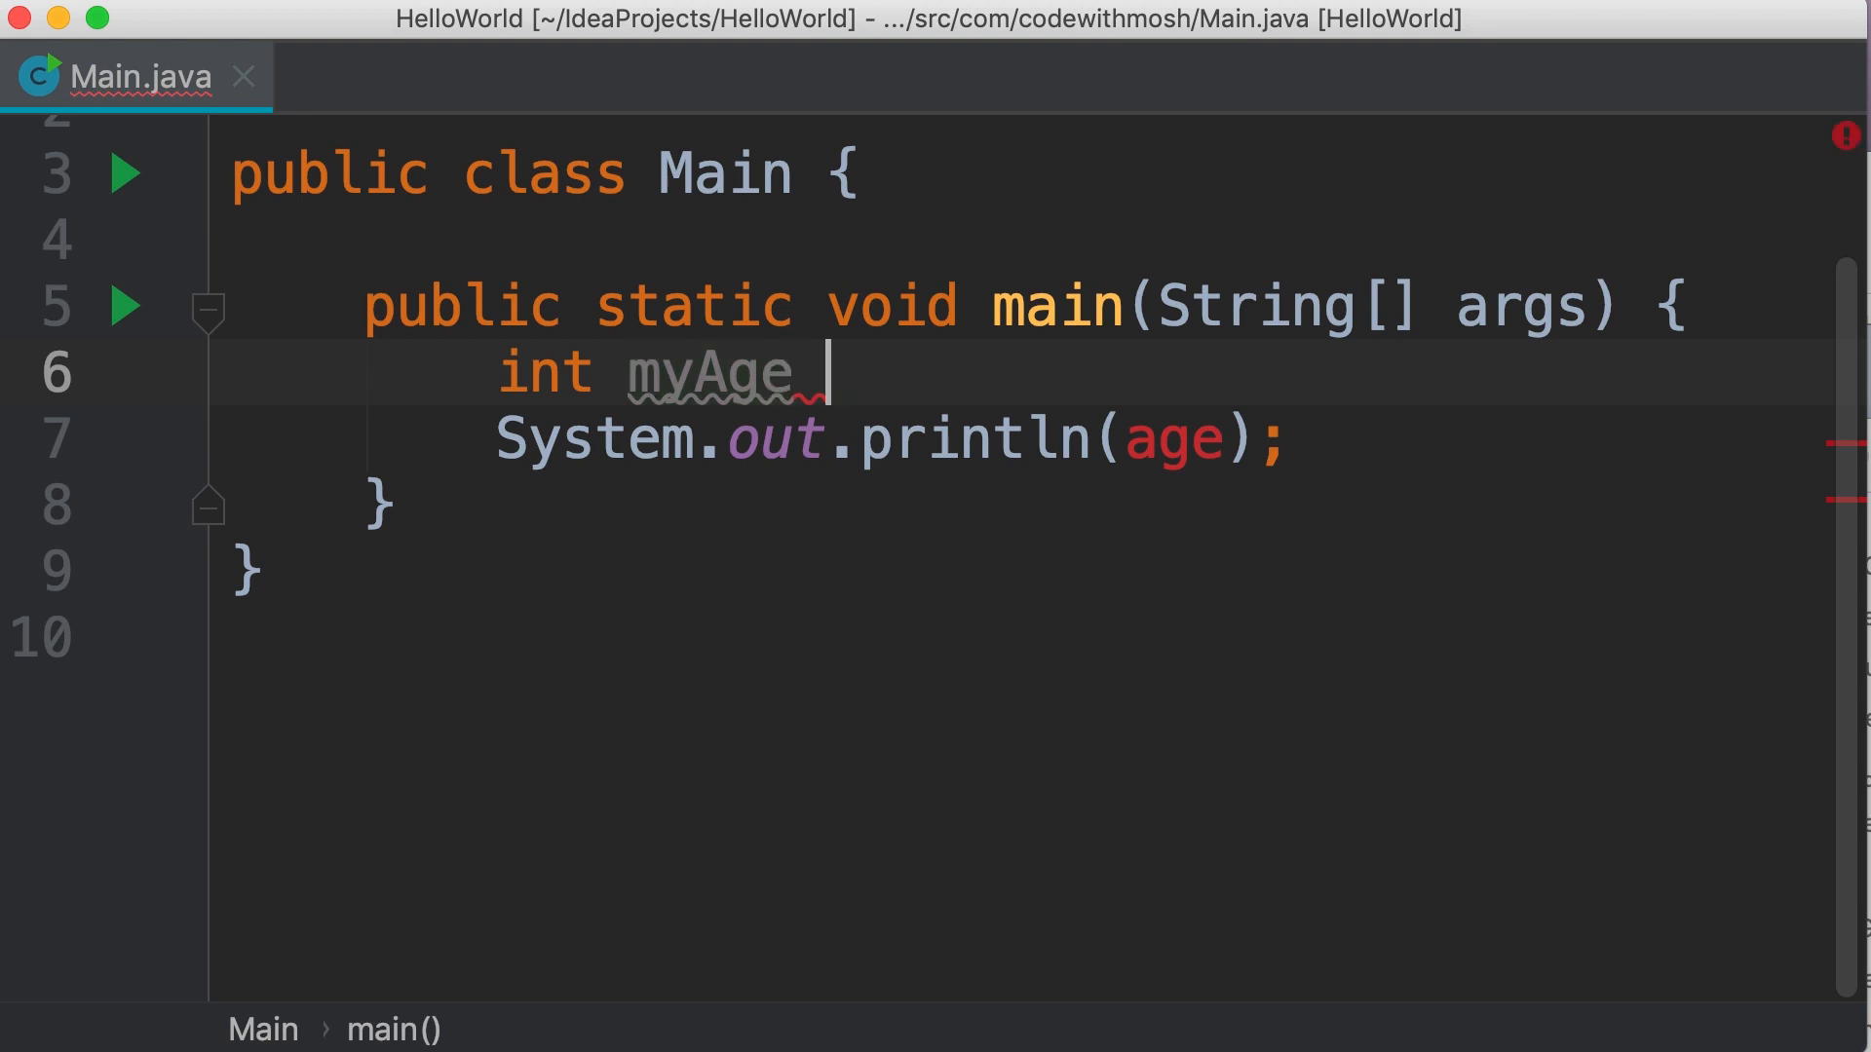
type("= 30;")
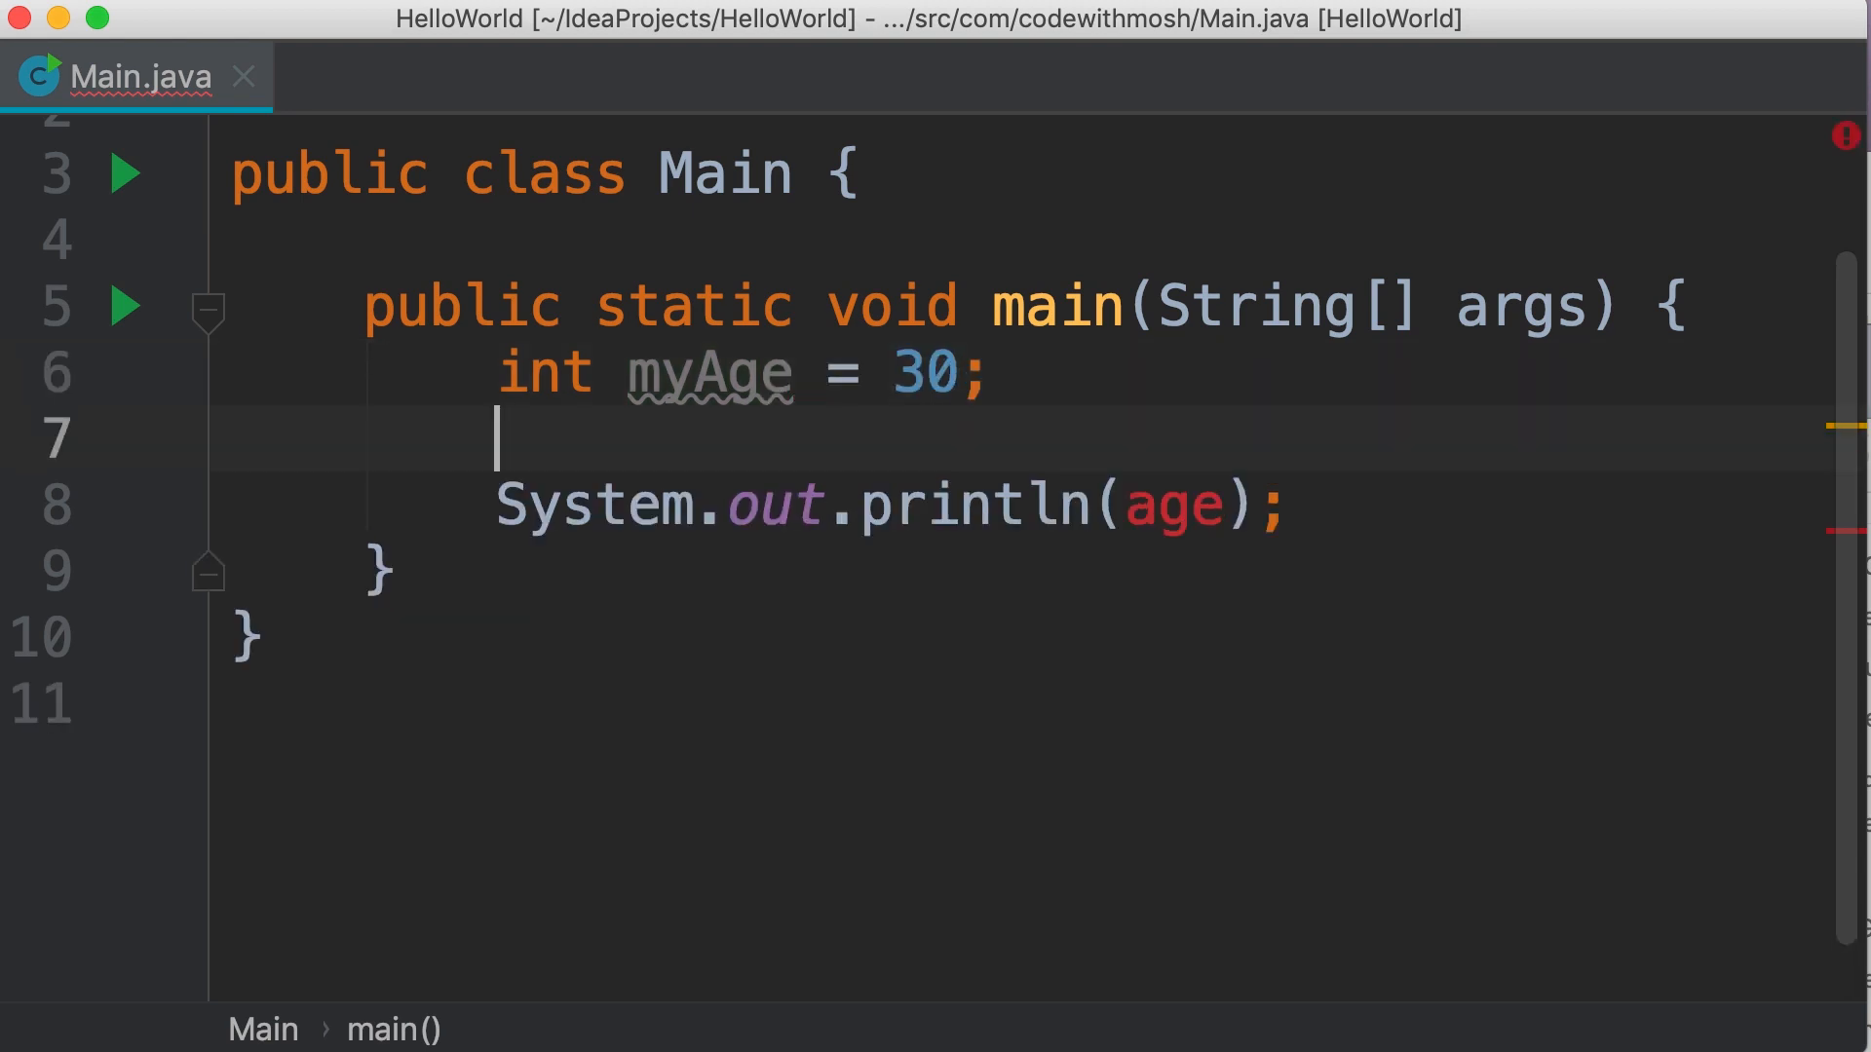
type("int h")
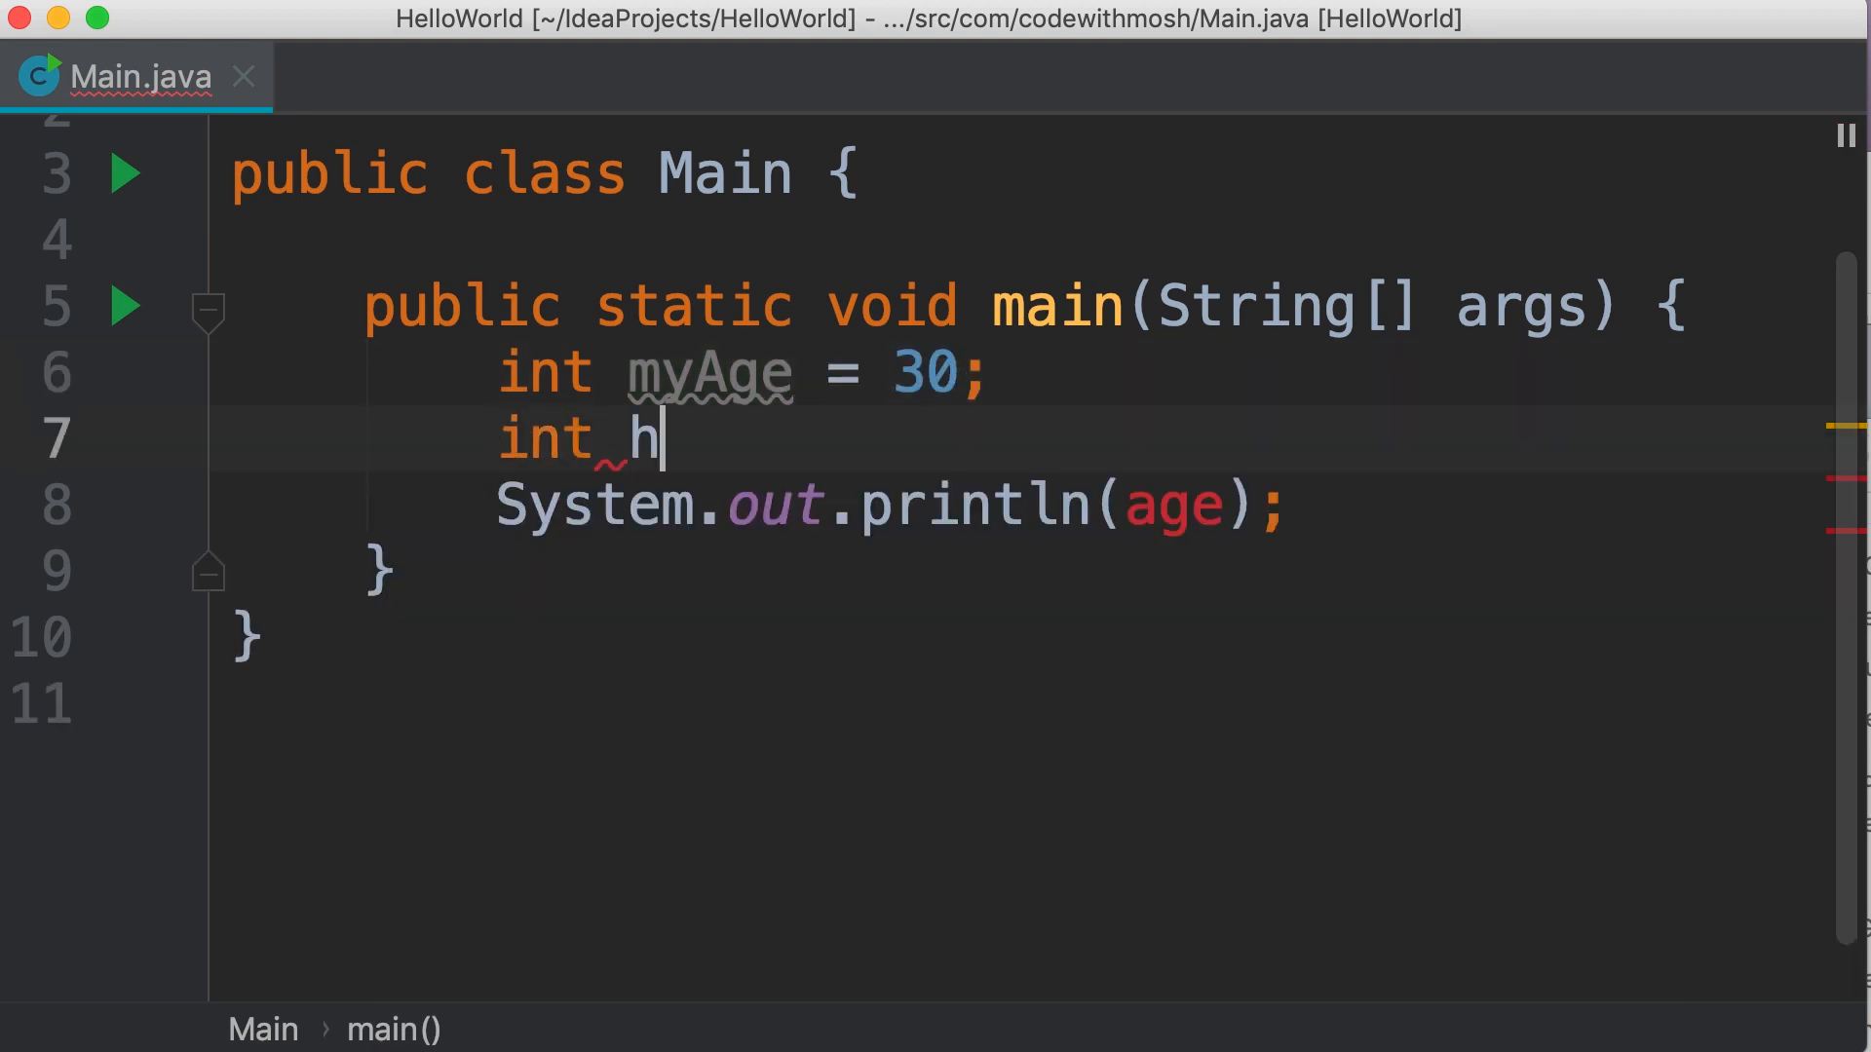
type("erAge =")
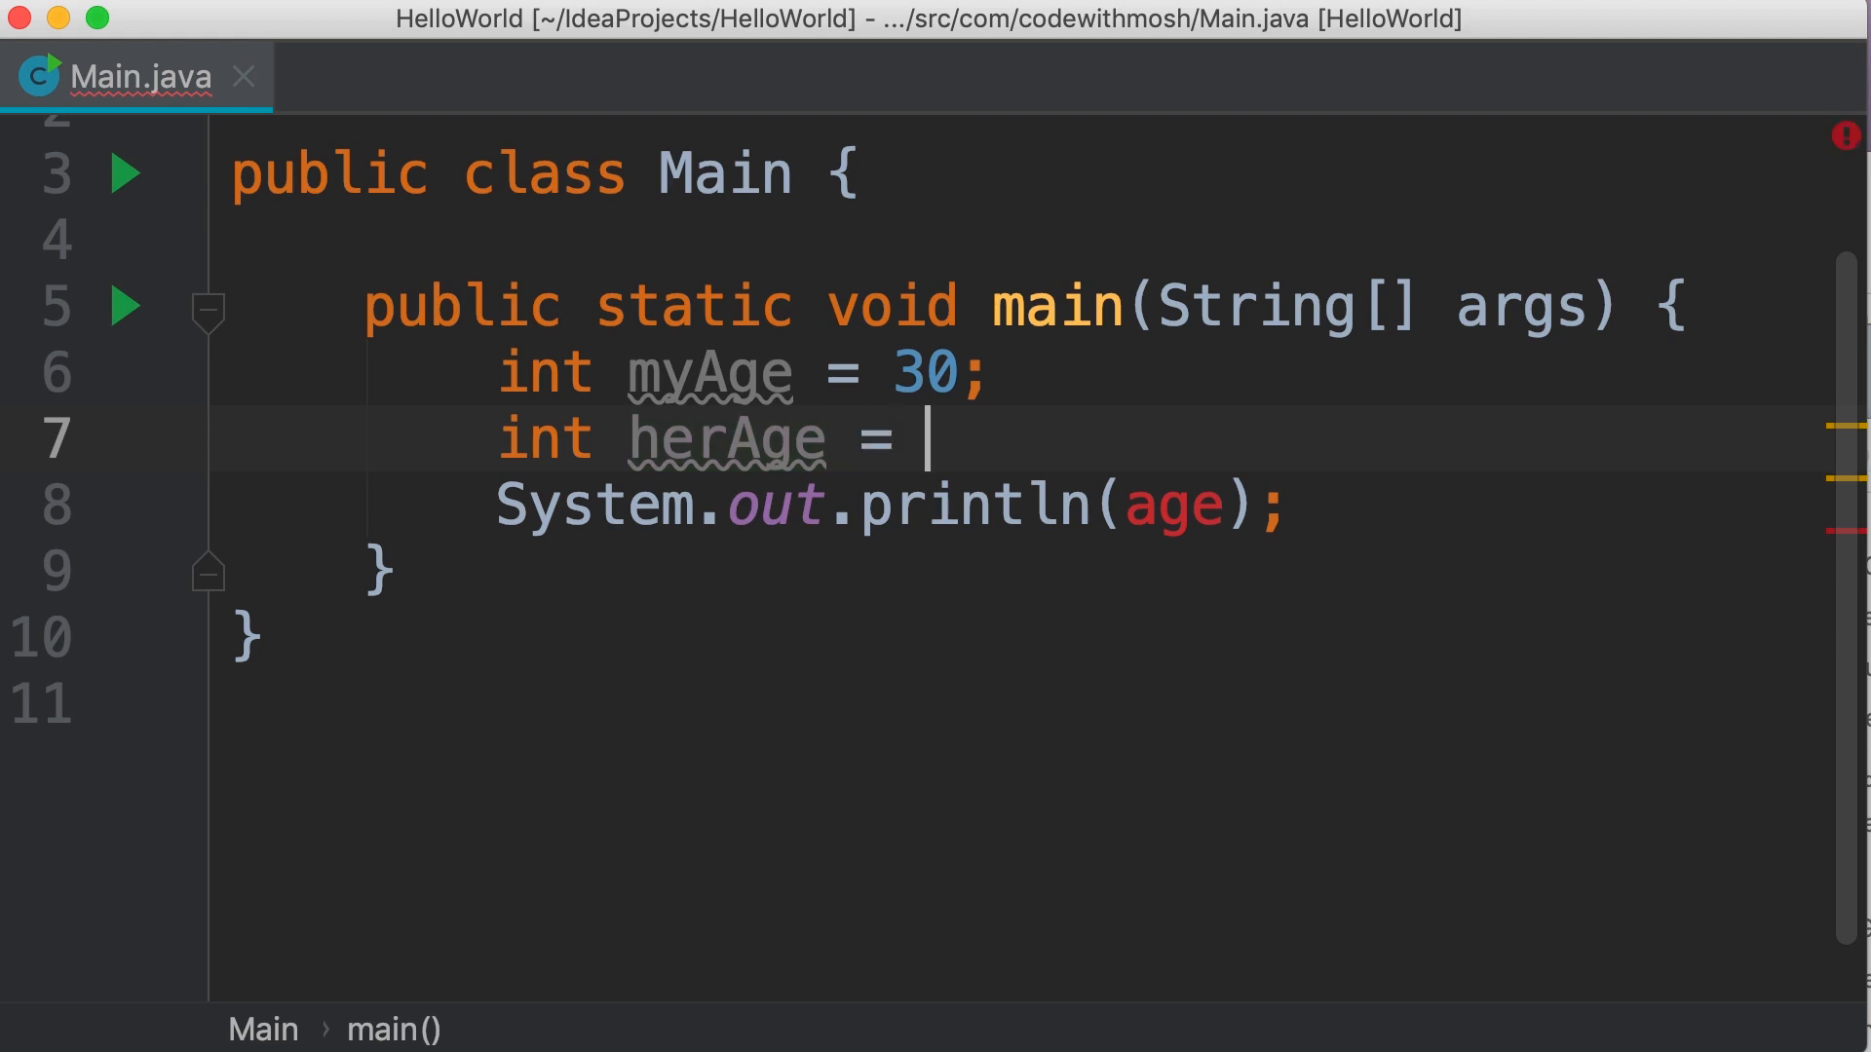
type("myAge;")
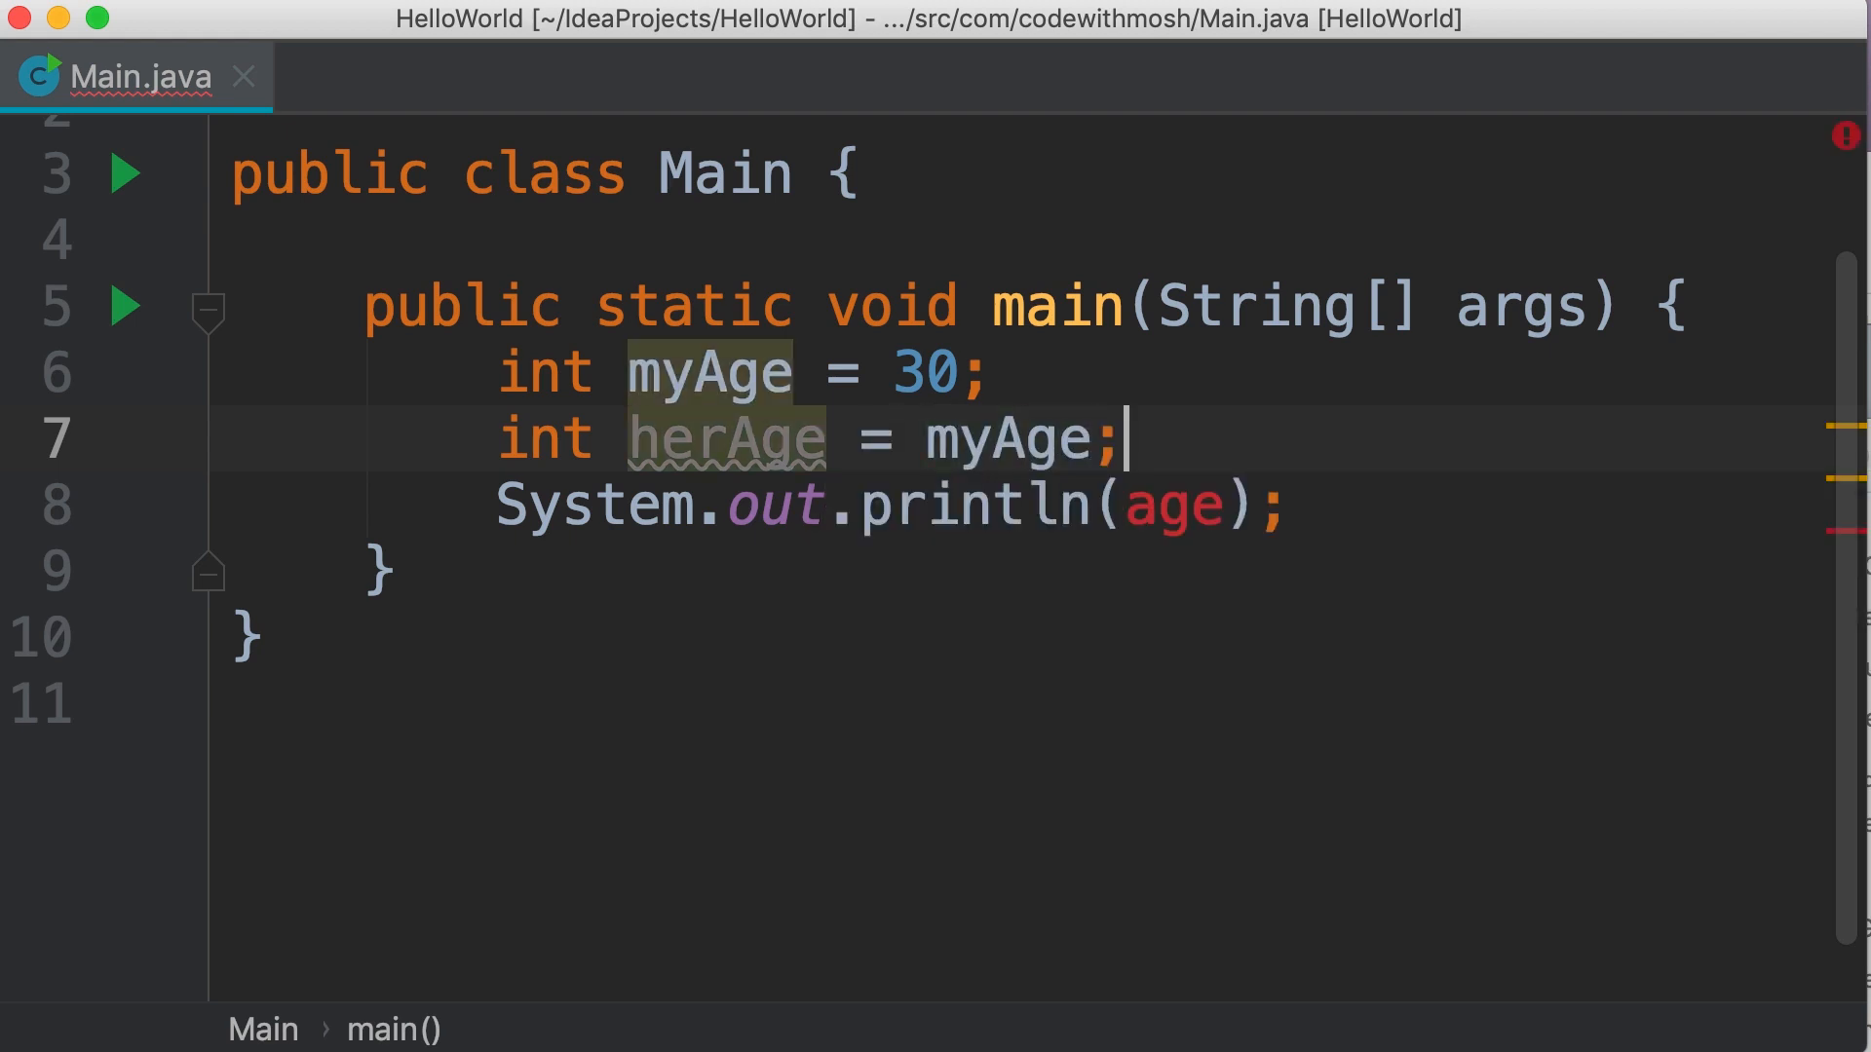
type("herAg")
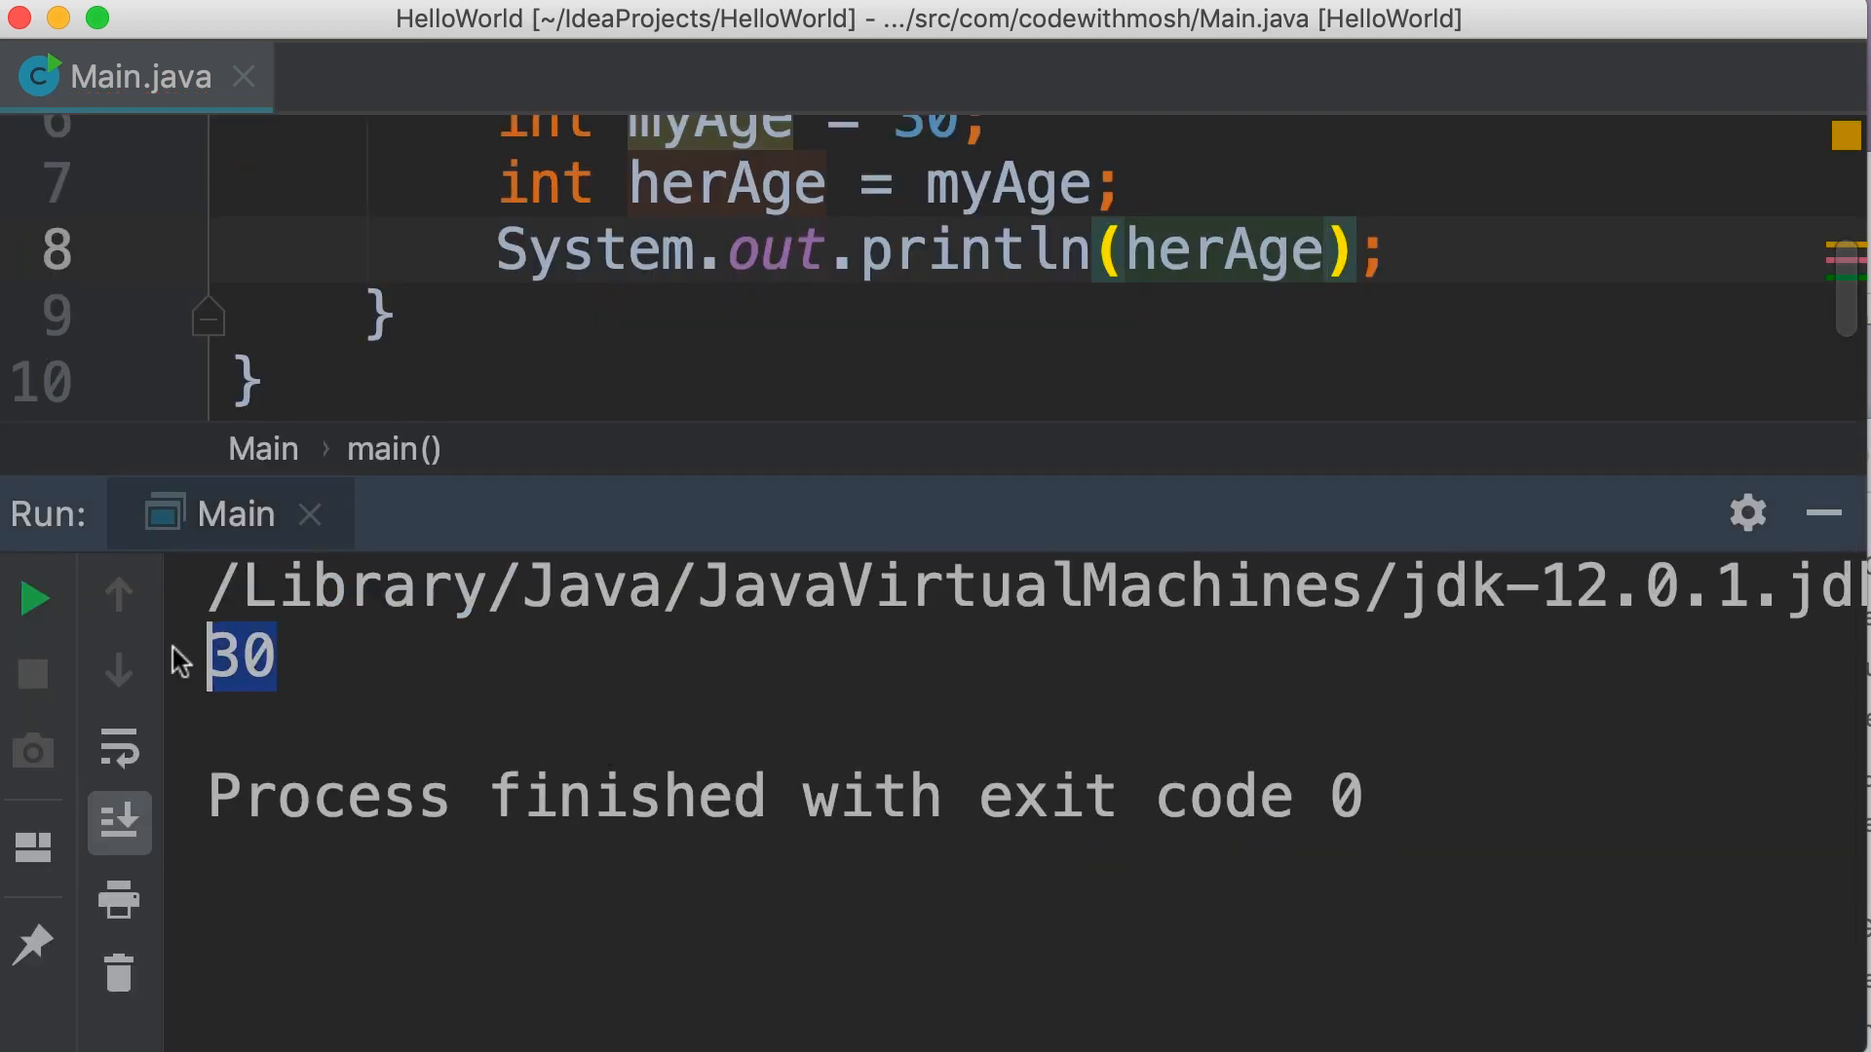
Step: Hide the run output showing 30 and select the herAge variable name in the editor
left_click(1828, 512)
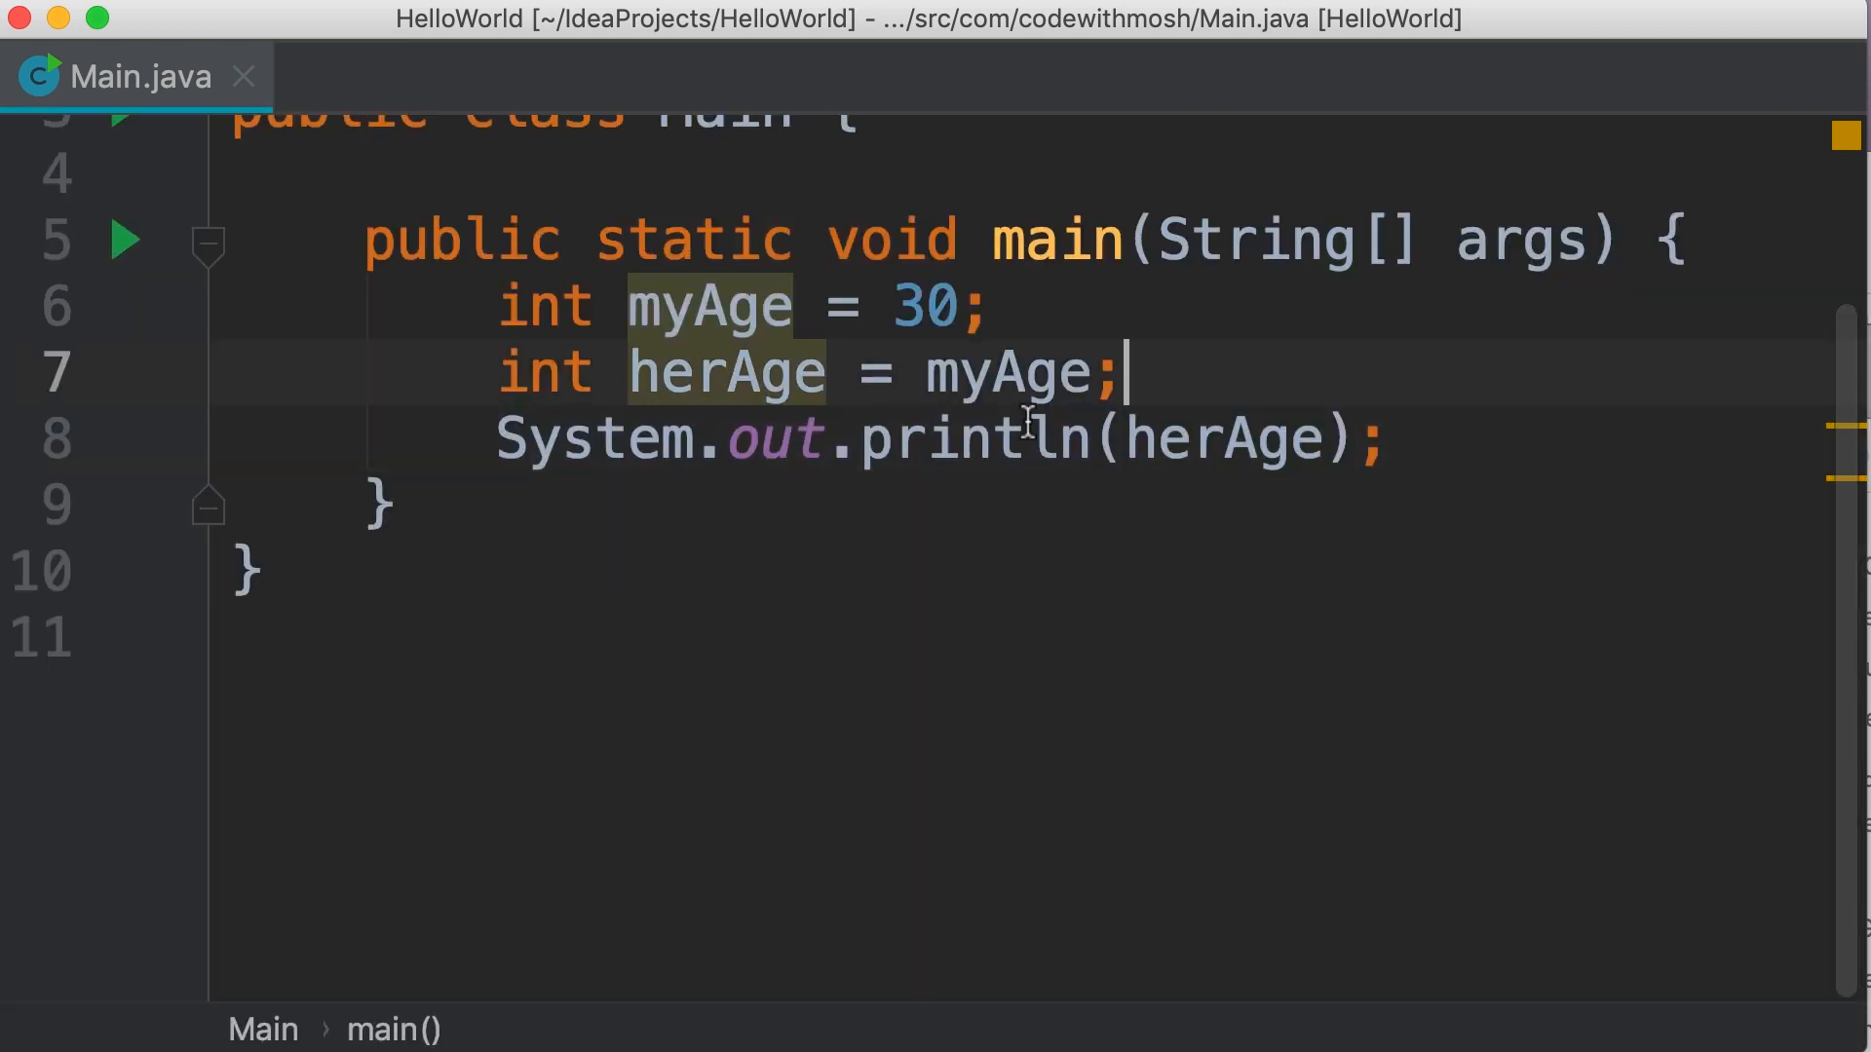
double_click(725, 370)
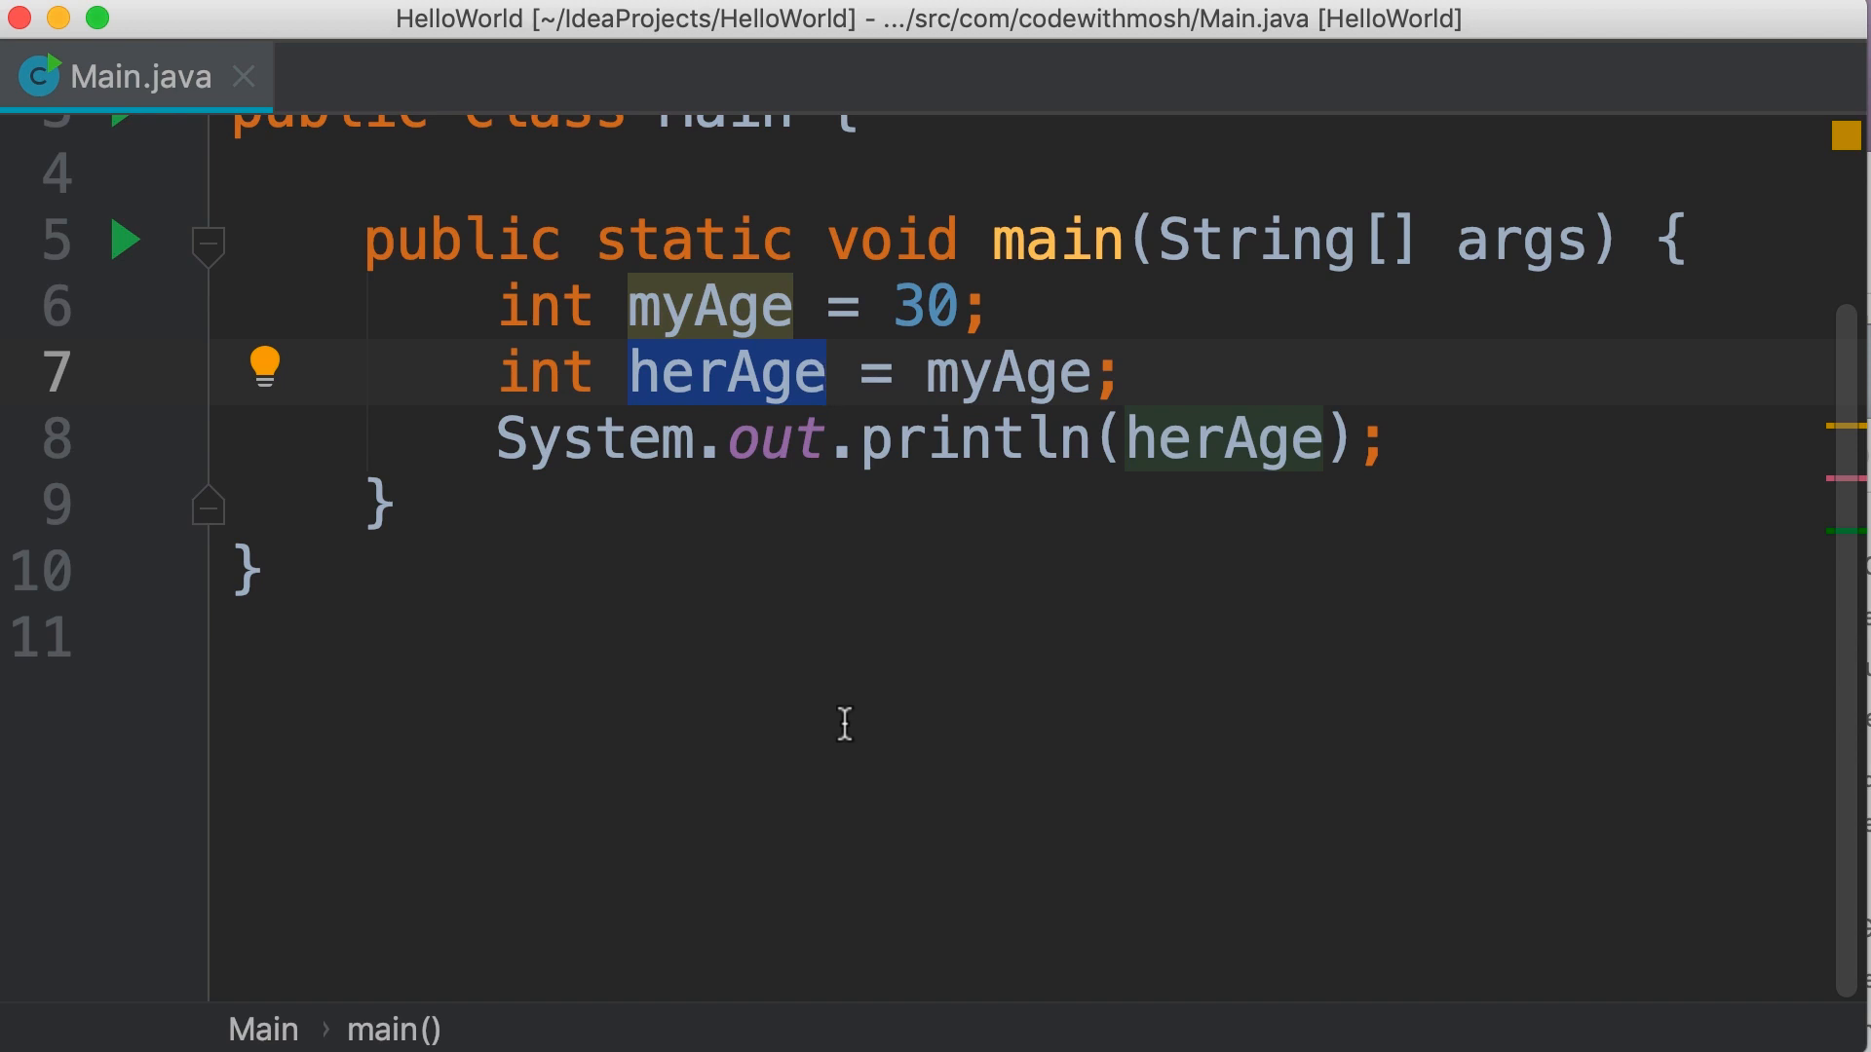
mouse_move(833, 624)
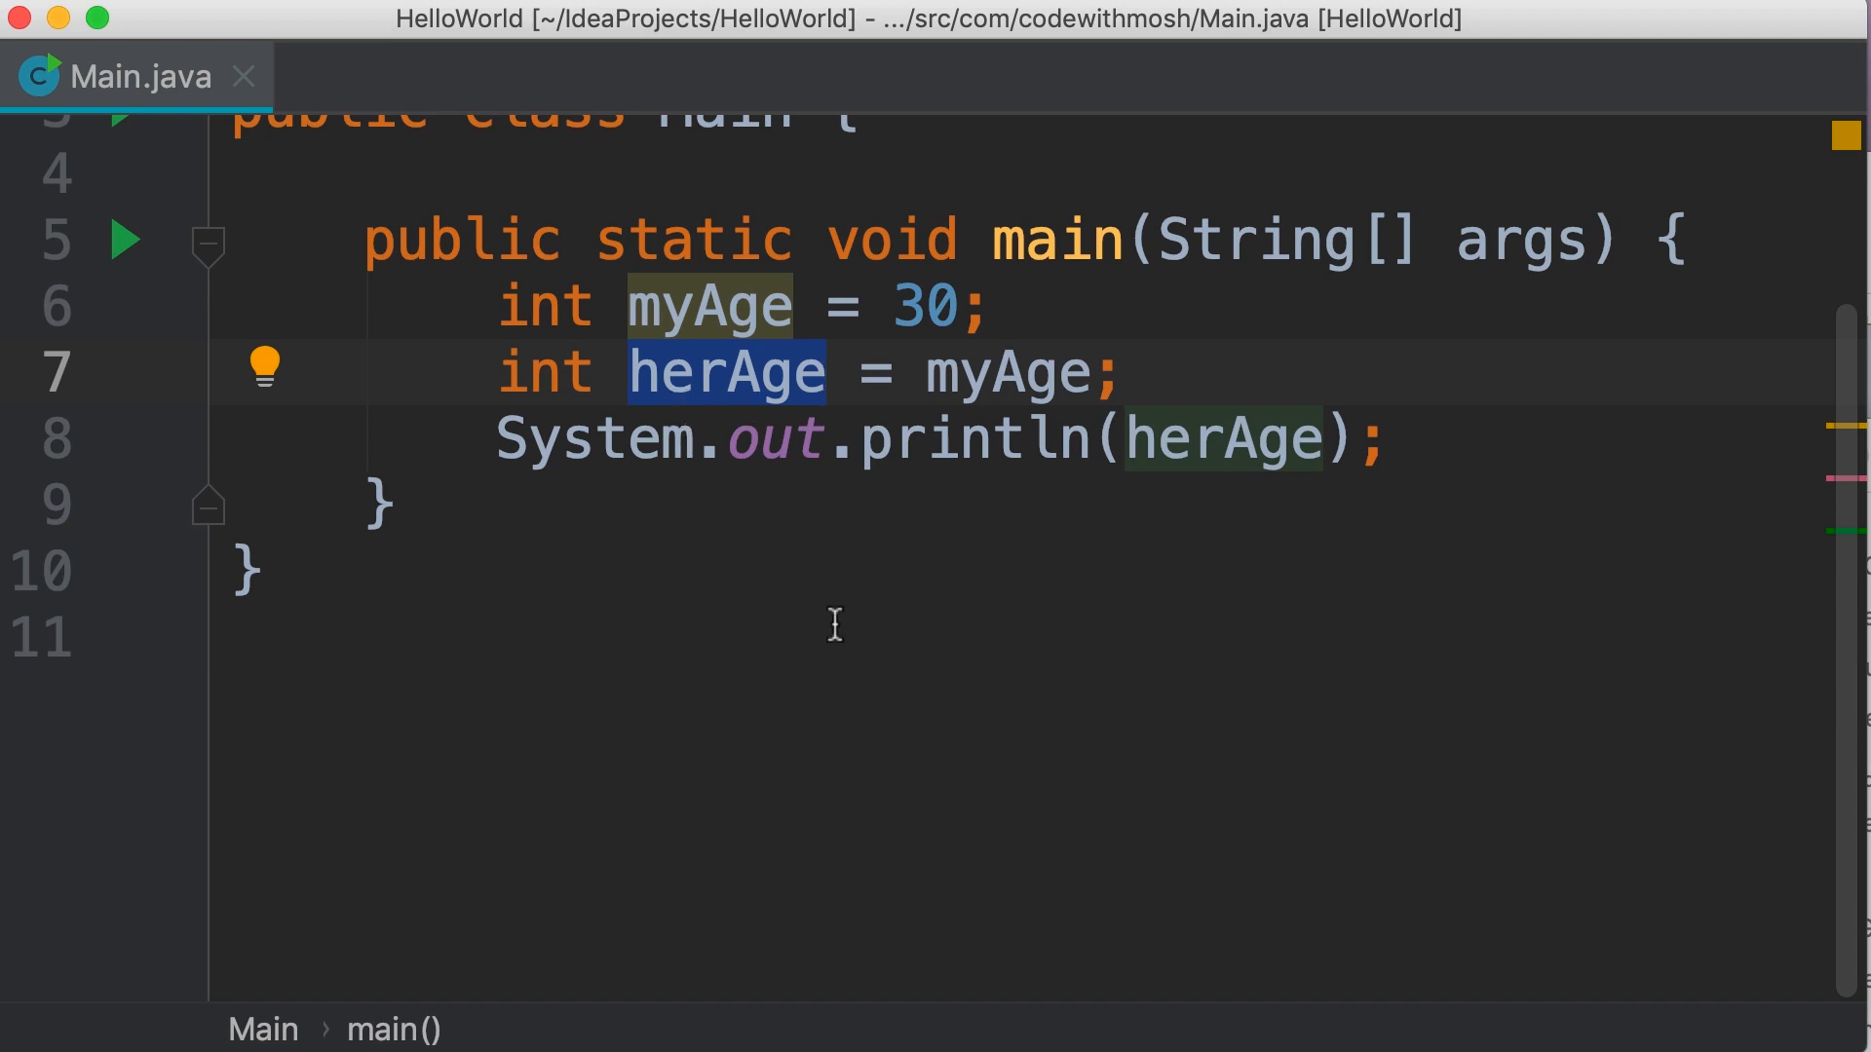